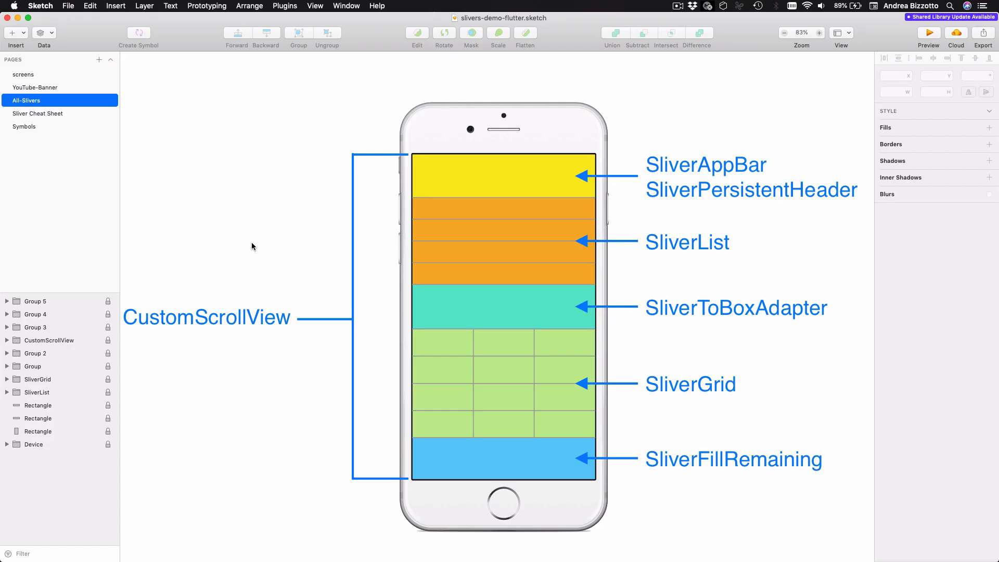
mouse_move(205, 308)
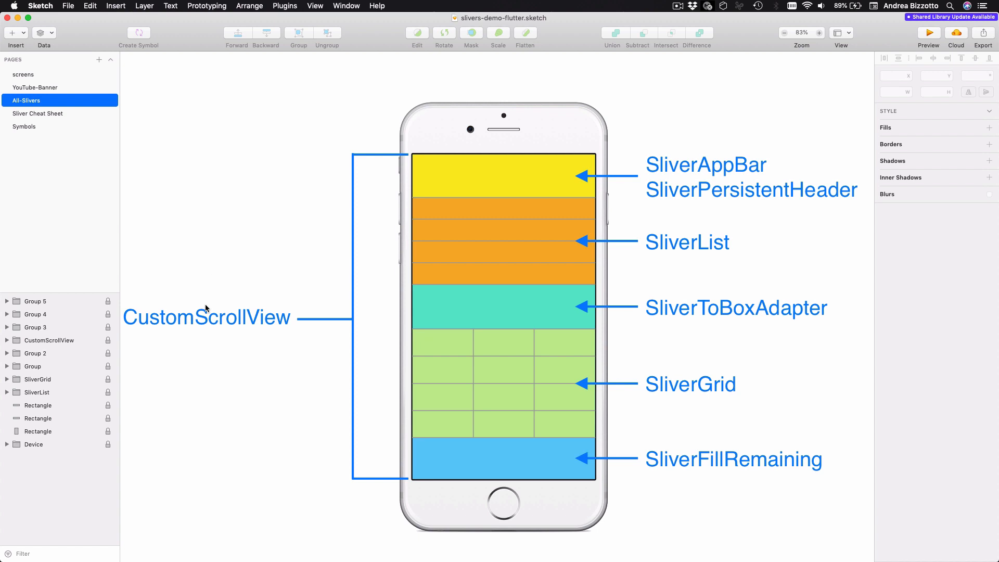
mouse_move(685, 173)
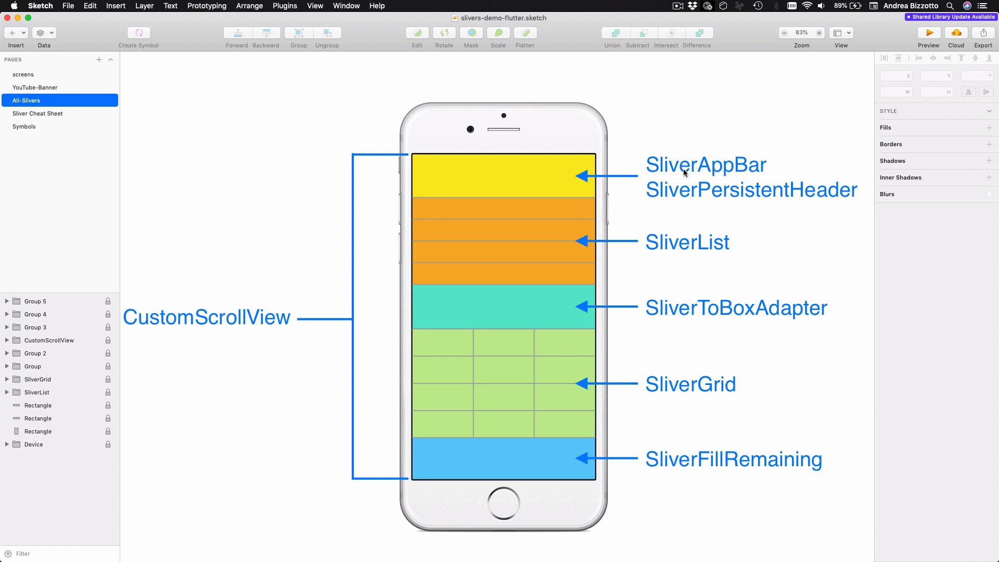
mouse_move(794, 258)
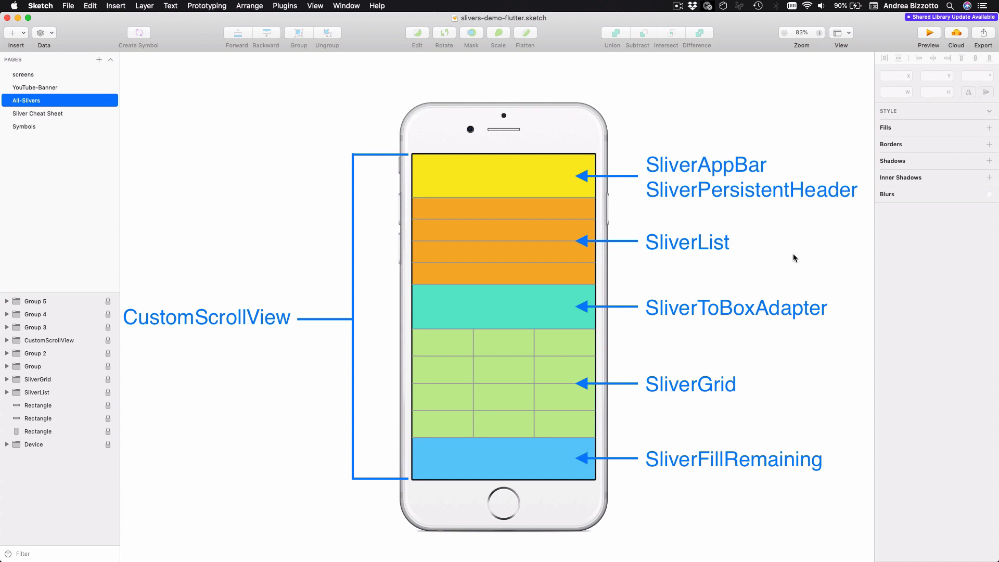
mouse_move(761, 426)
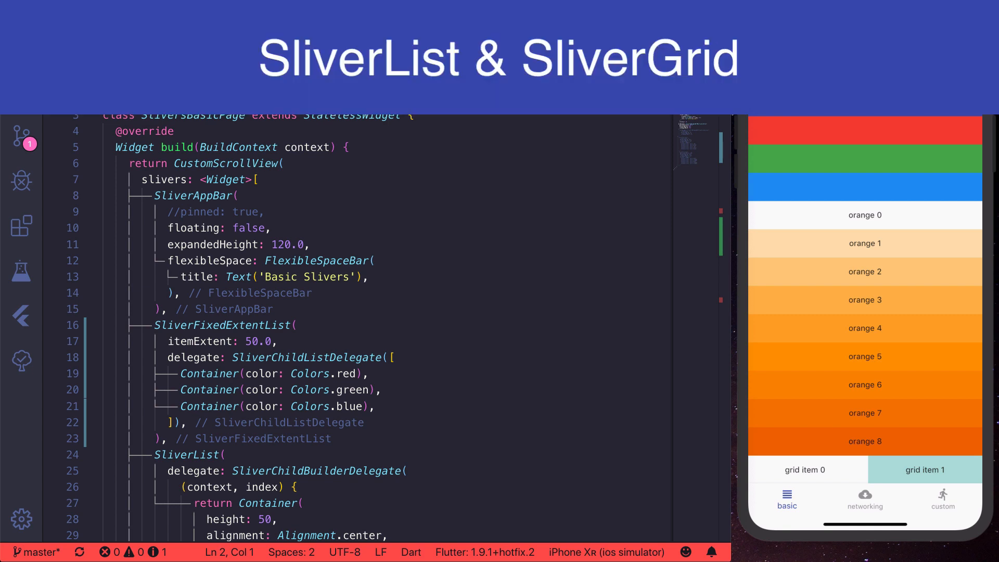
- Fold the SliverAppBar block and scroll to the SliverList builder's context and index parameters
scroll(down, 3)
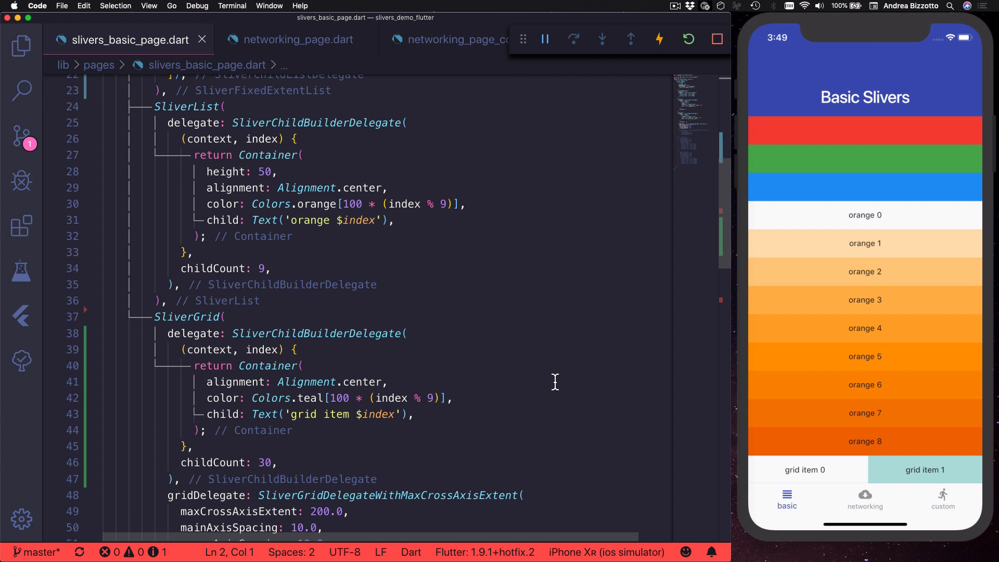
mouse_move(873, 312)
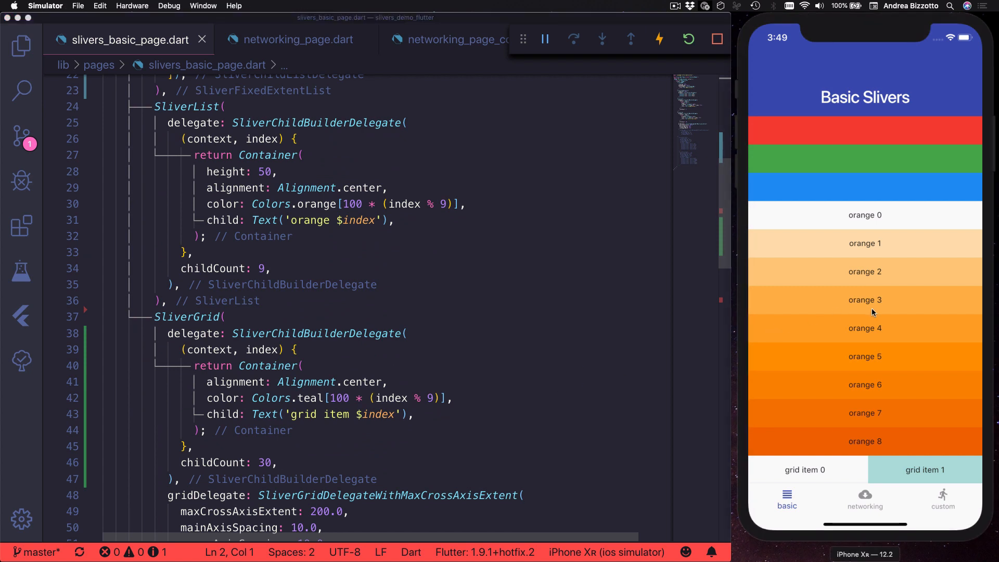
mouse_move(852, 355)
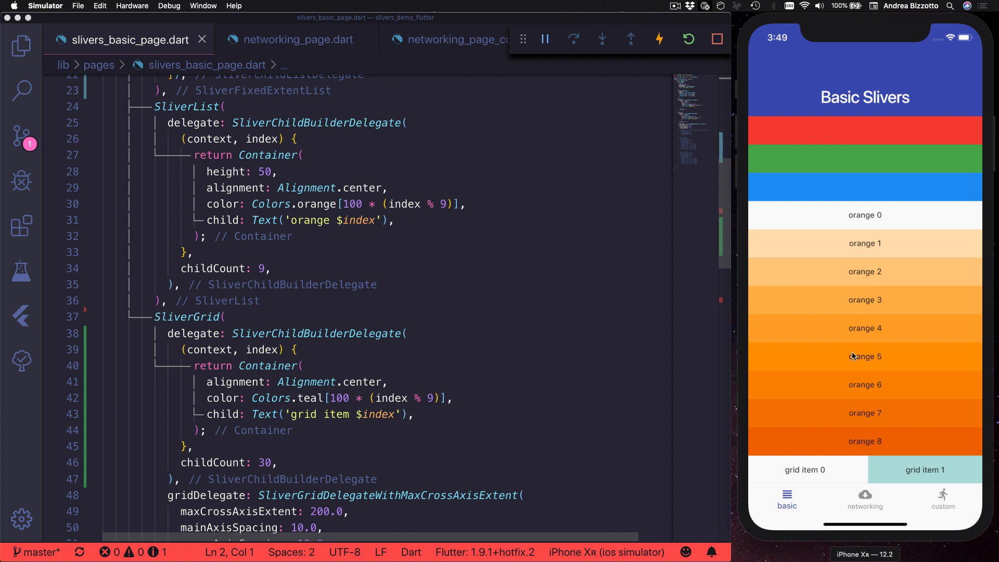
scroll(down, 3)
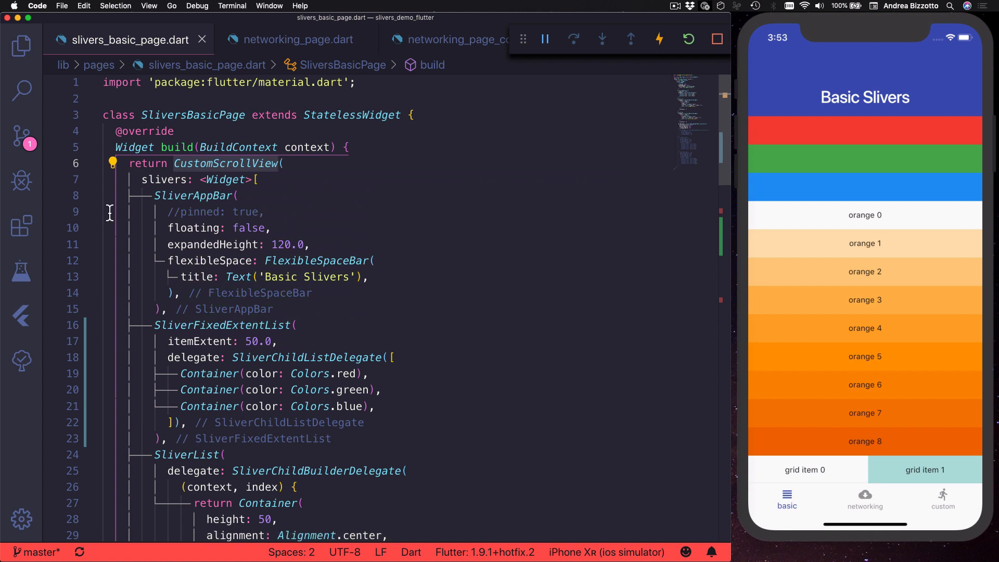
click(92, 196)
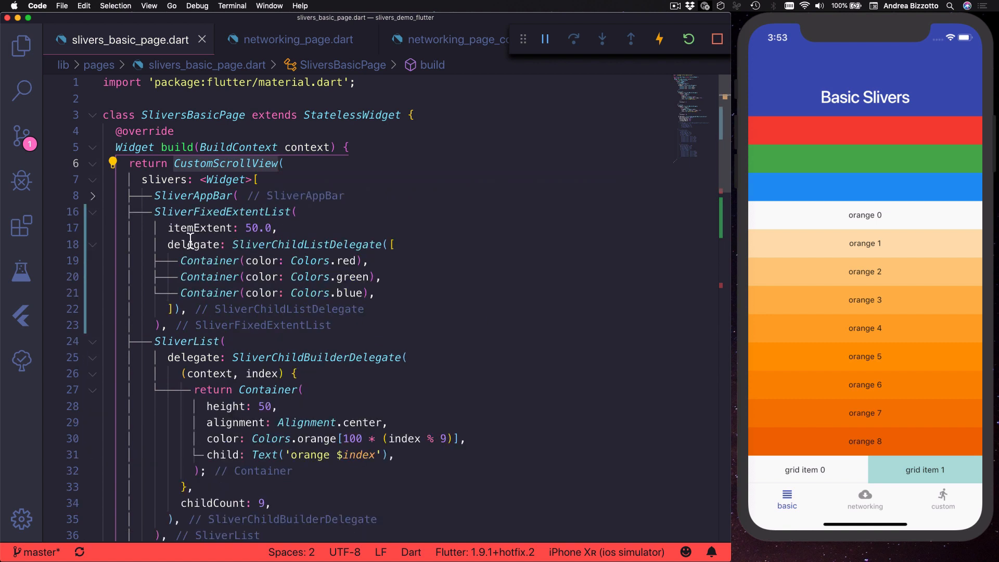
scroll(down, 3)
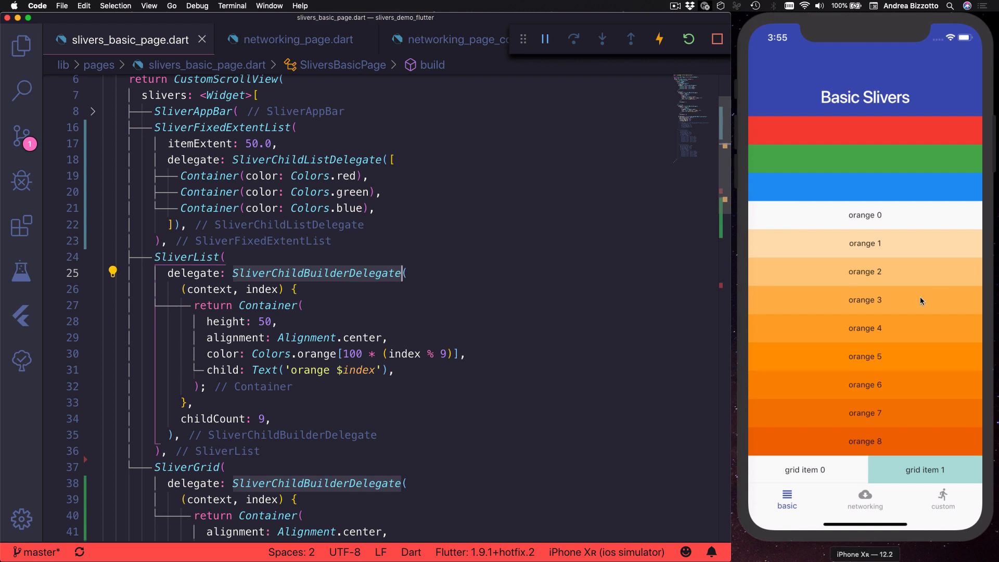
scroll(down, 3)
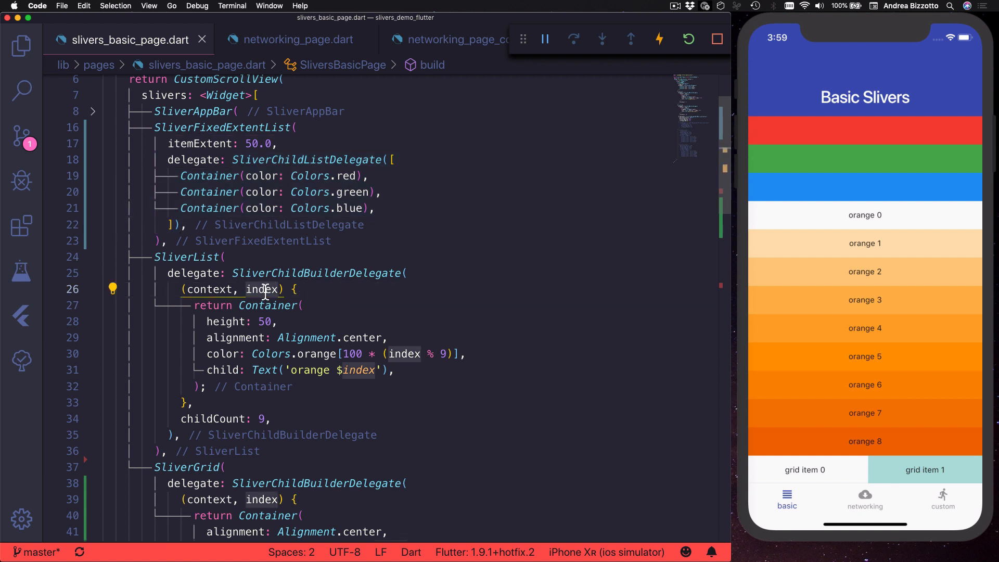
mouse_move(267, 305)
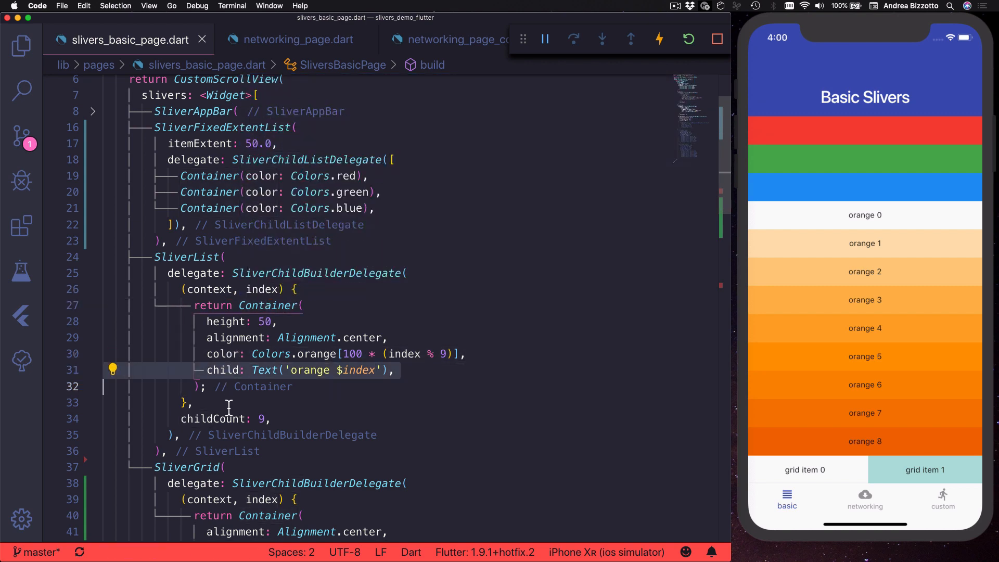
click(226, 419)
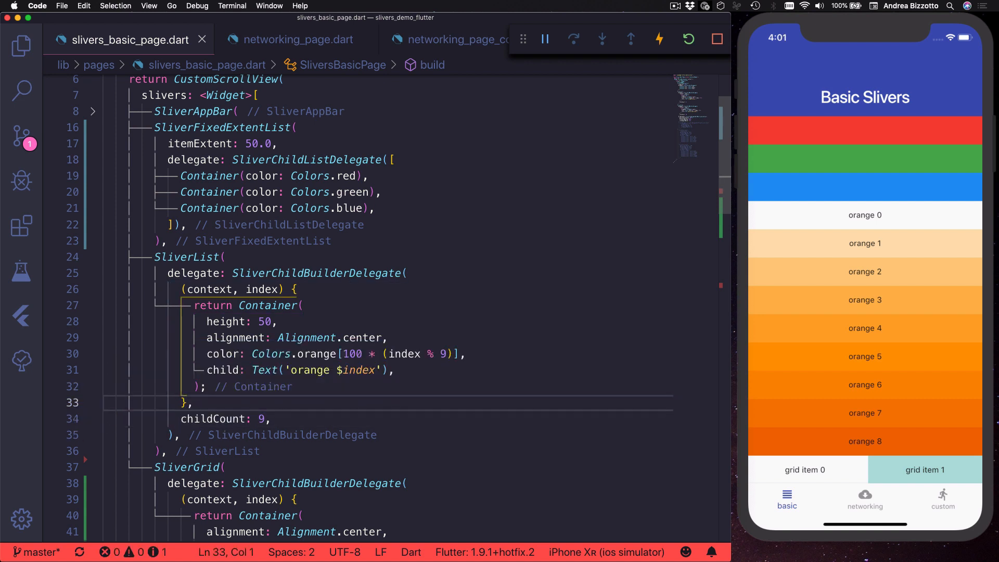
text(//)
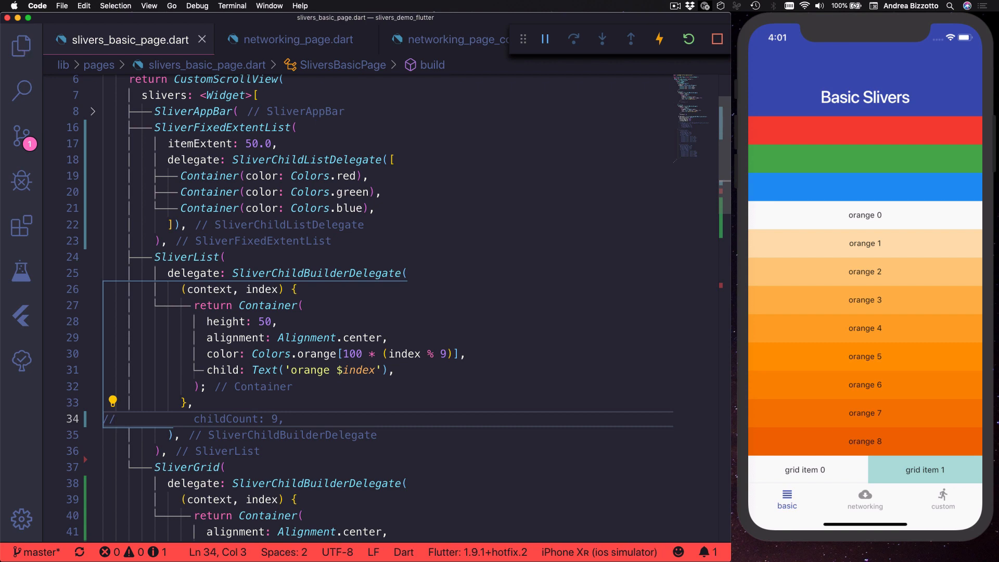
scroll(down, 3)
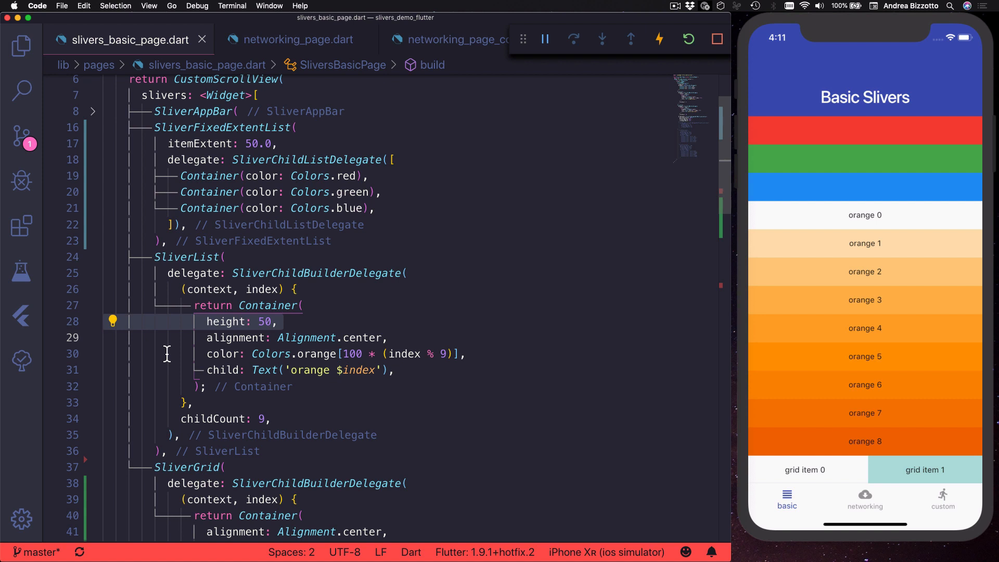
- Change the SliverFixedExtentList itemExtent from 100 back to 50
click(182, 127)
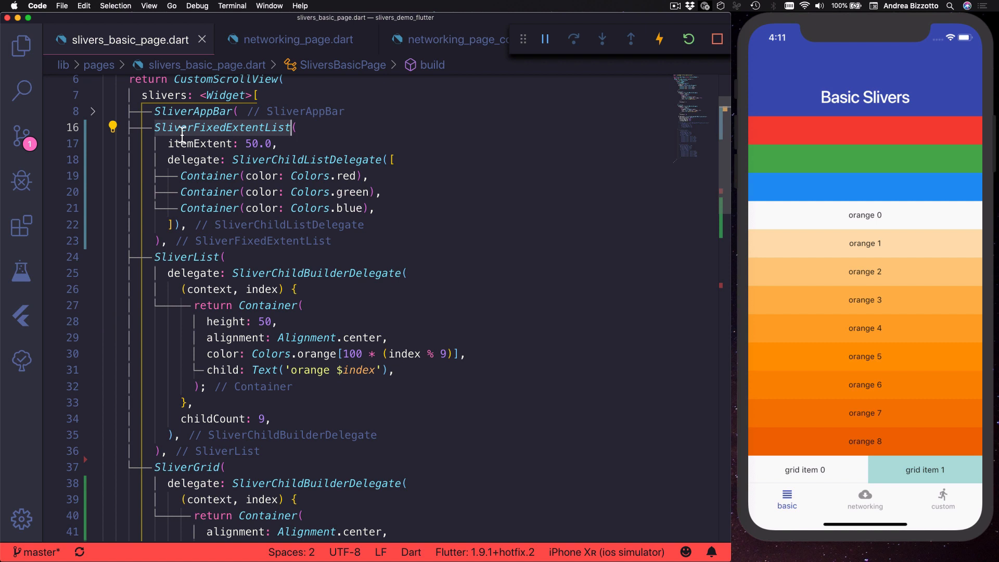
click(198, 144)
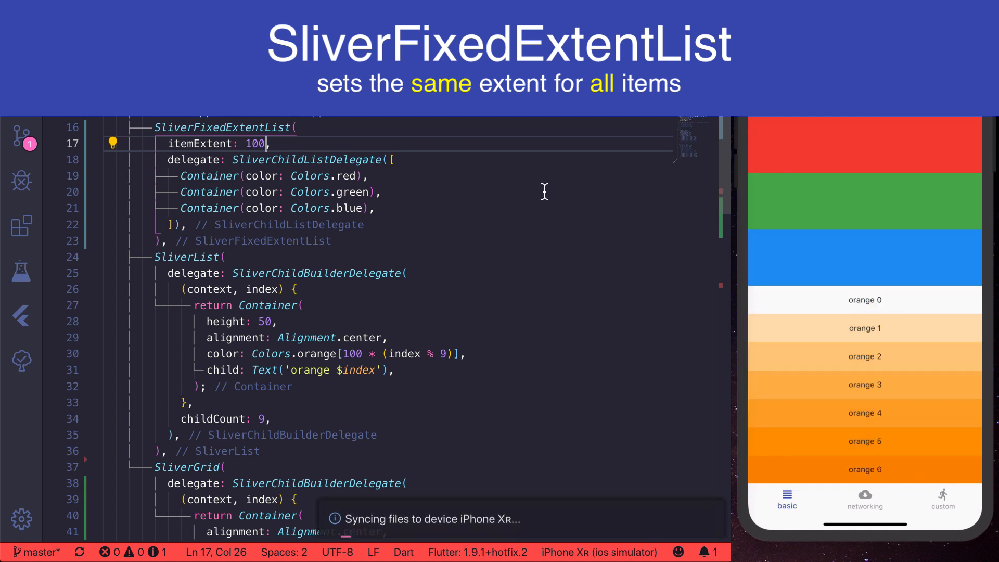
key(Backspace)
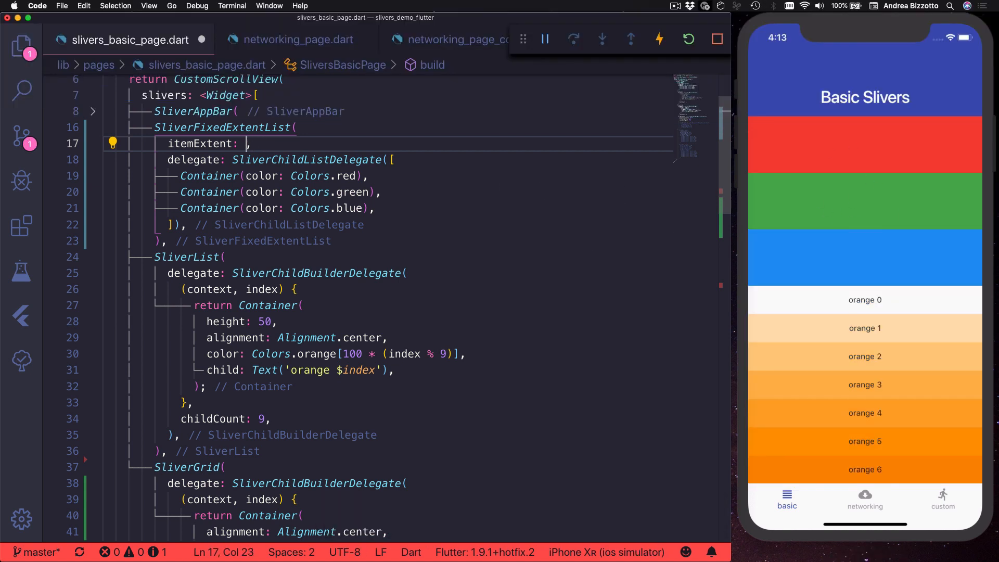
text(50)
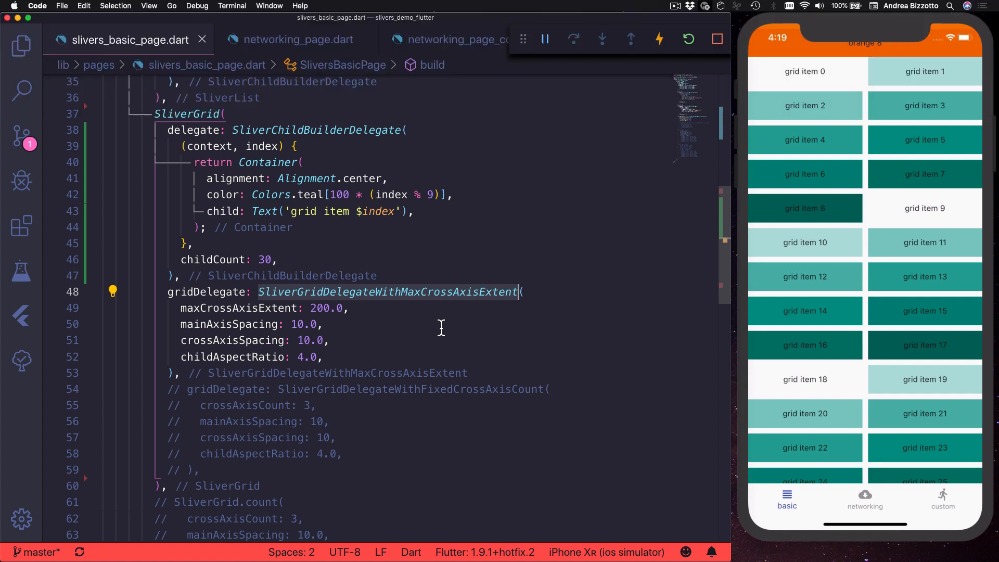
- Select the SliverGridDelegateWithMaxCrossAxisExtent delegate code in the SliverGrid
click(238, 308)
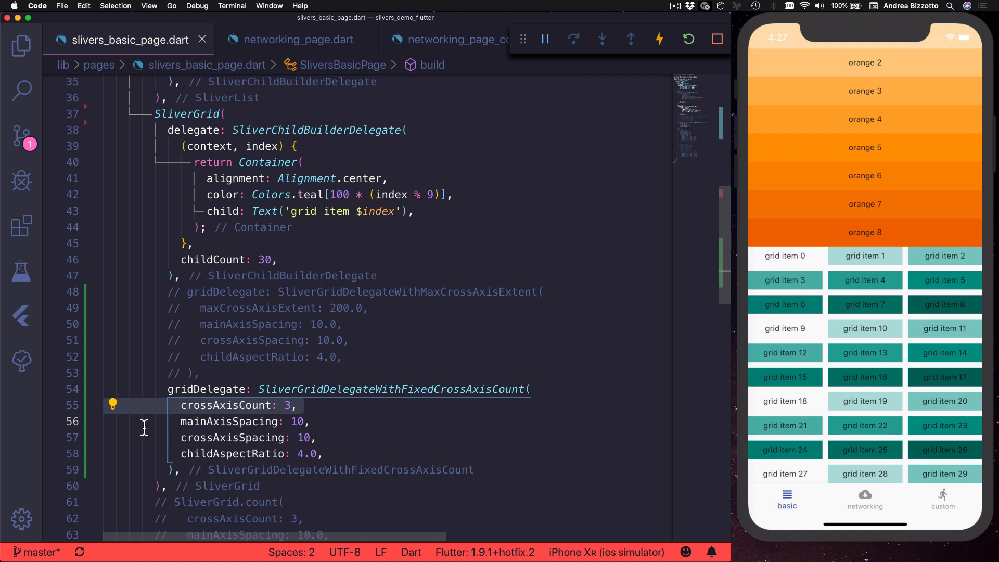
mouse_move(232, 438)
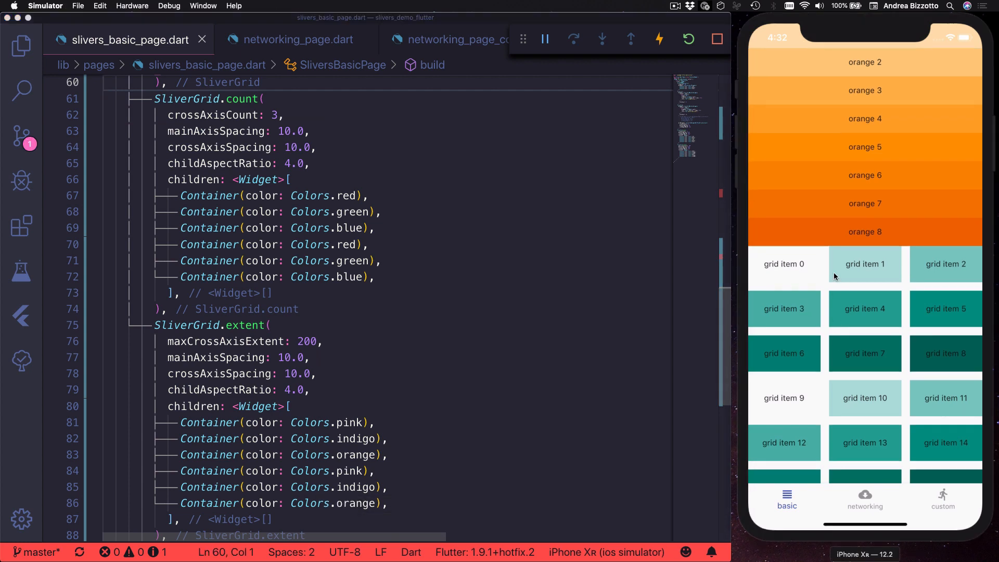
scroll(down, 3)
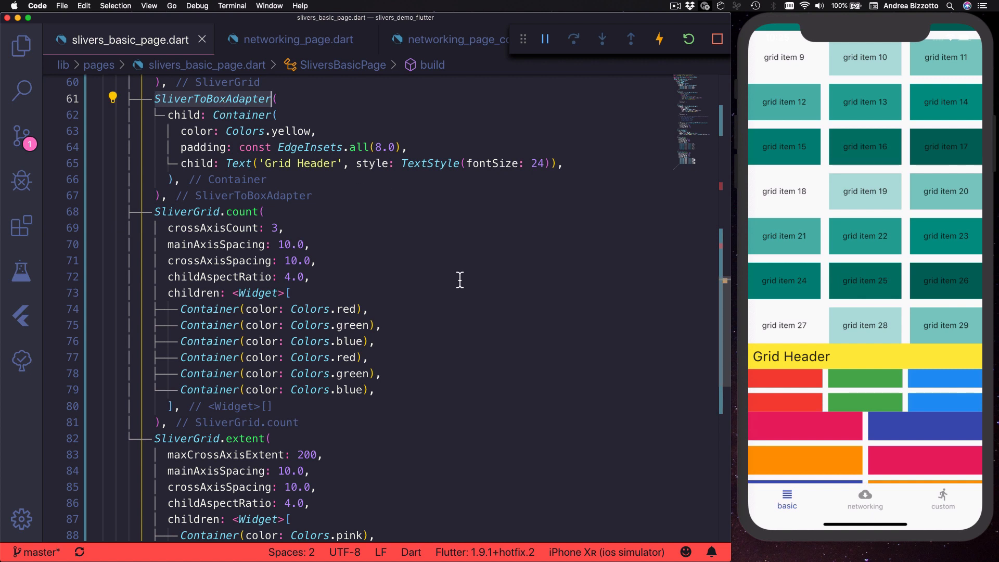
mouse_move(136, 142)
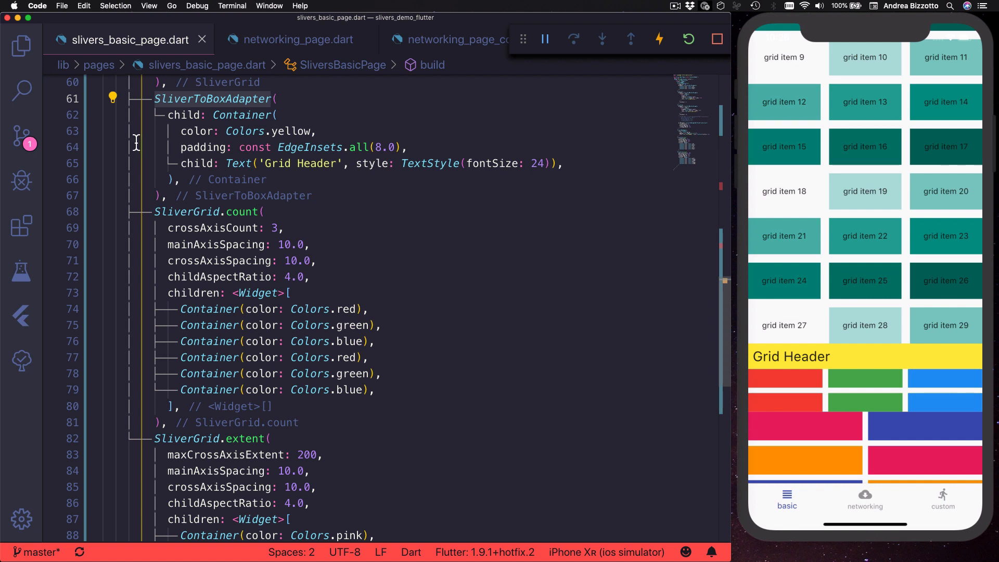
mouse_move(145, 157)
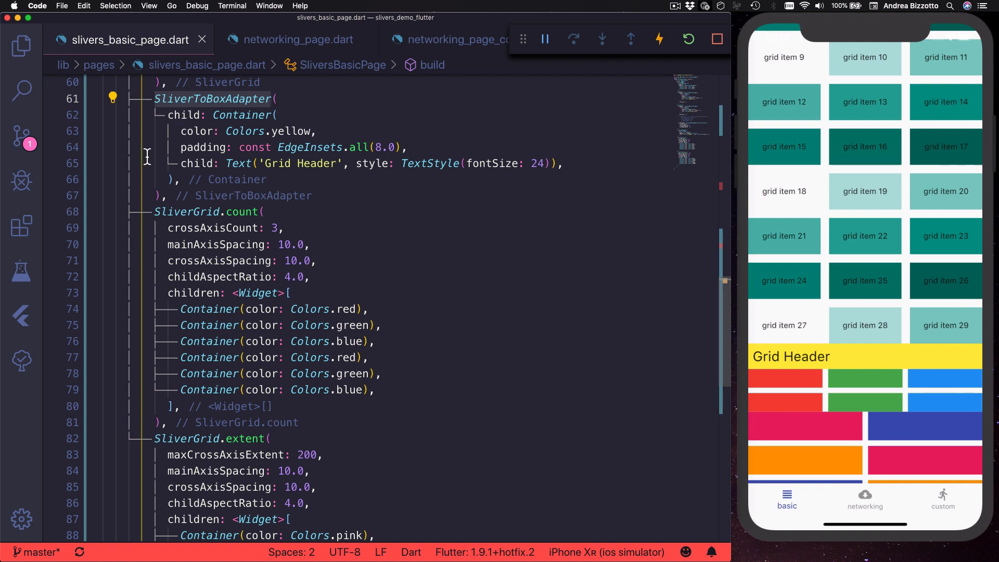
mouse_move(817, 381)
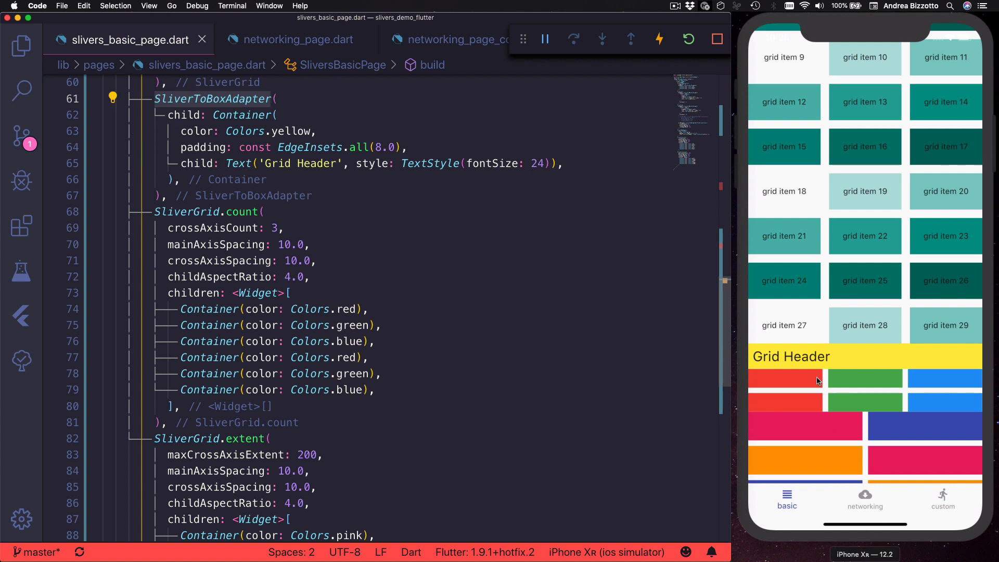
click(942, 499)
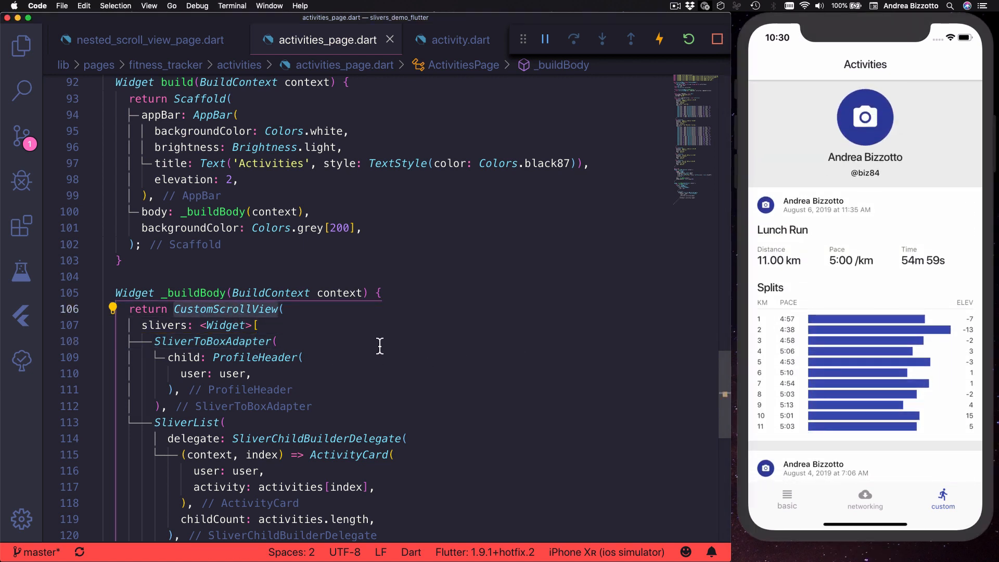
mouse_move(272, 366)
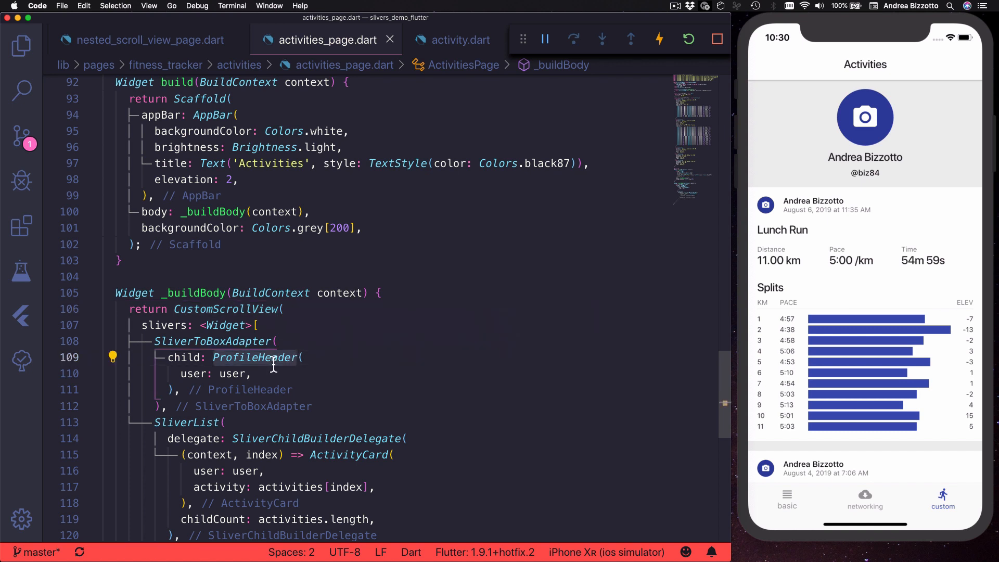
- Point at the SliverToBoxAdapter wrapping ProfileHeader and scroll through the rest of _buildBody
click(218, 341)
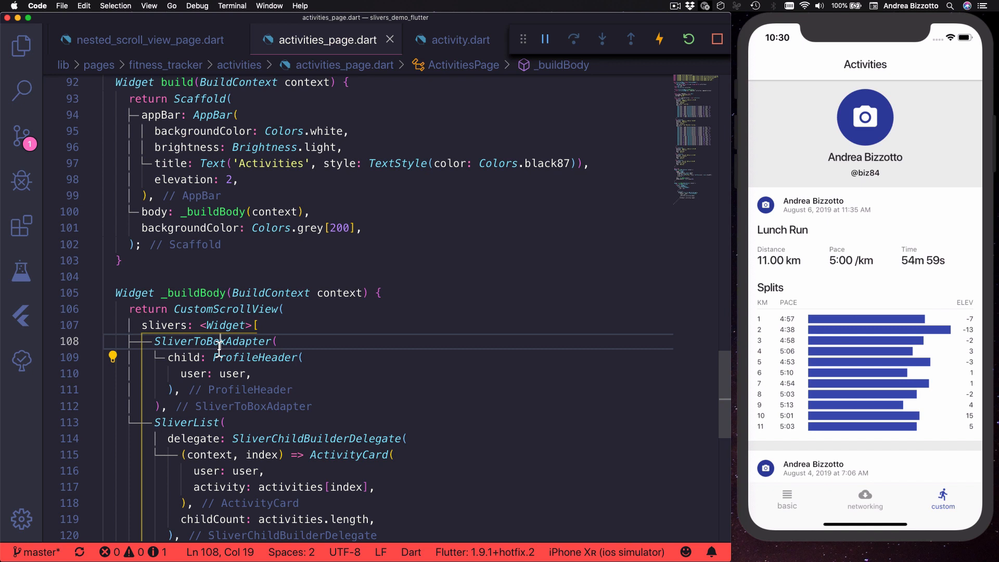
scroll(down, 3)
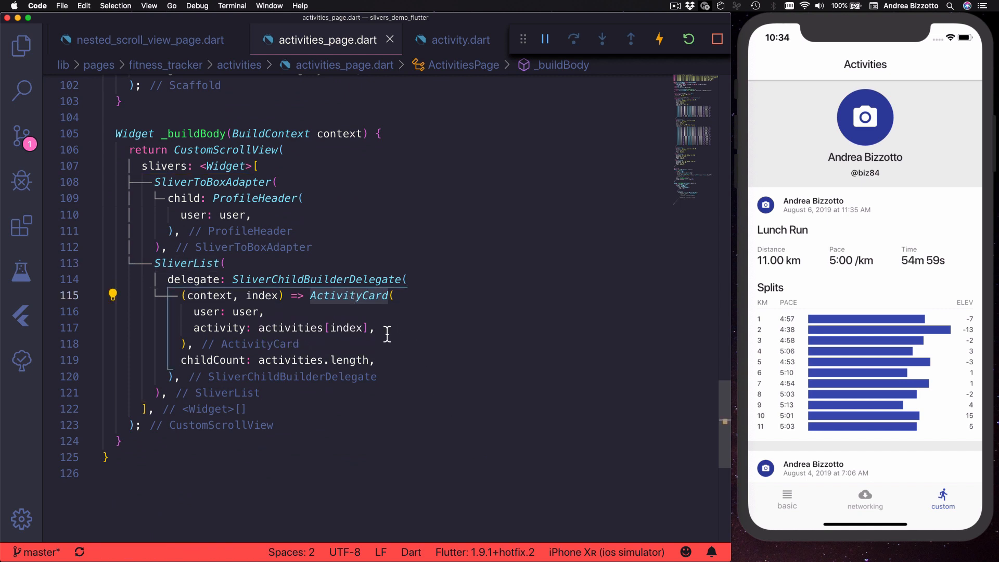
mouse_move(290, 327)
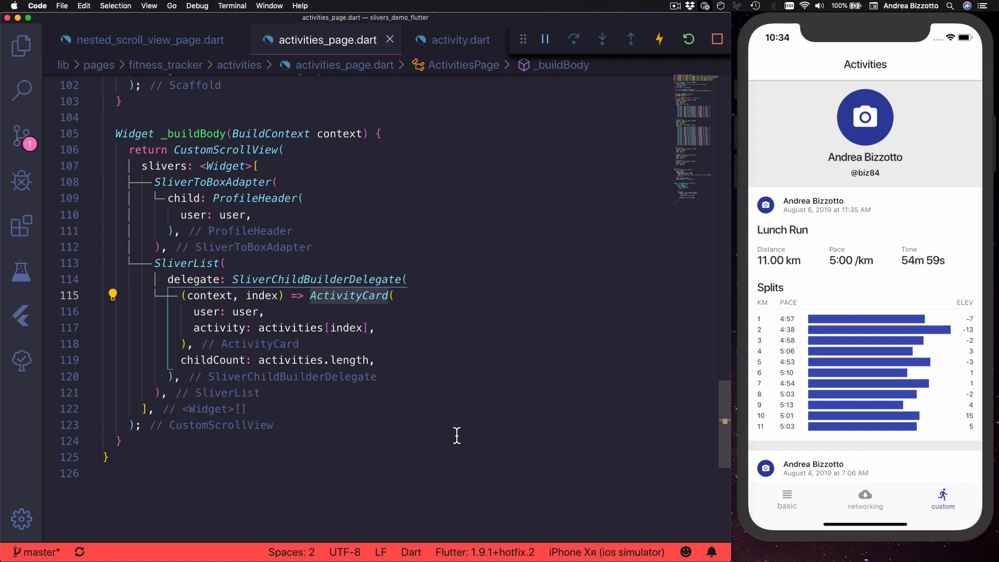
click(856, 305)
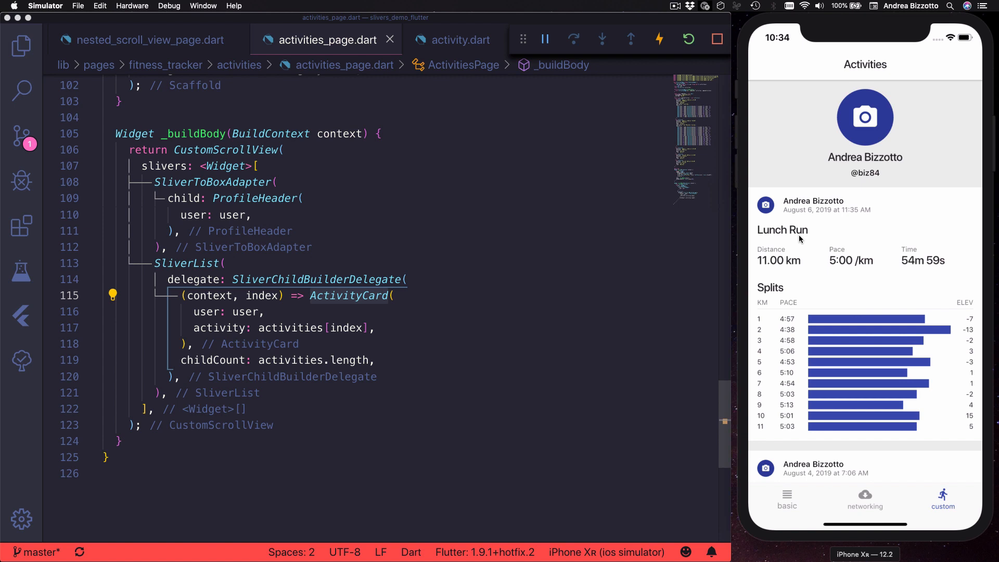
mouse_move(837, 366)
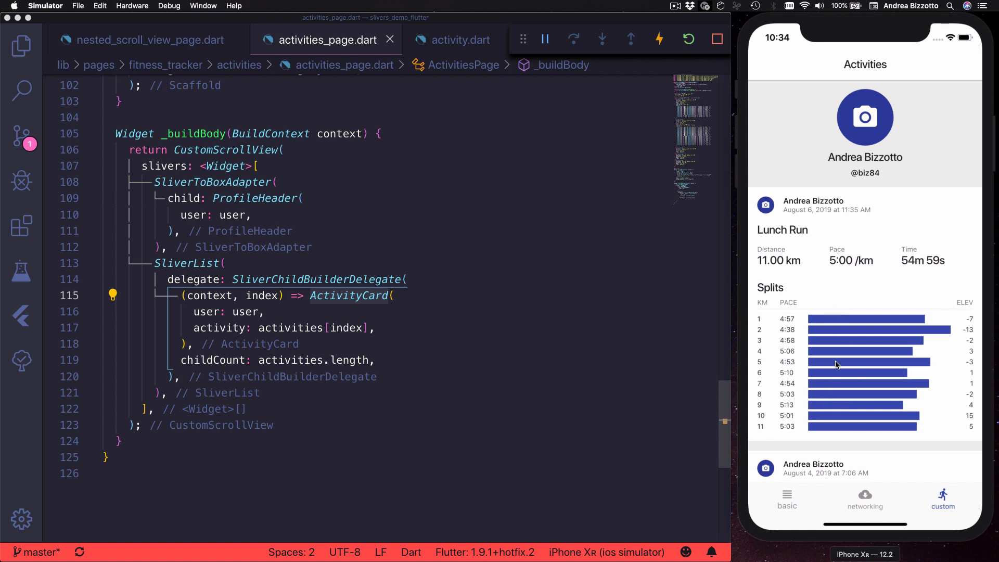
mouse_move(845, 378)
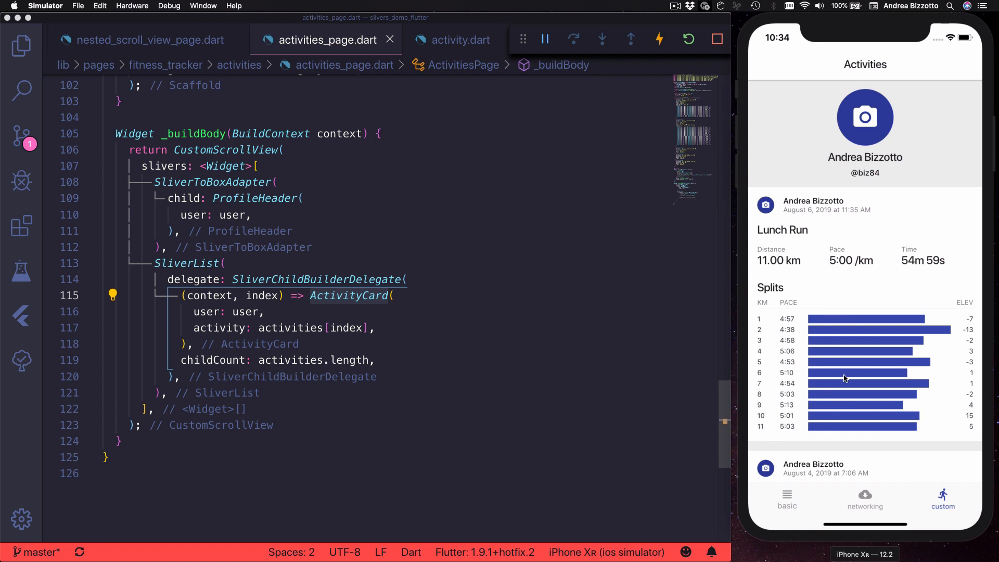
click(416, 344)
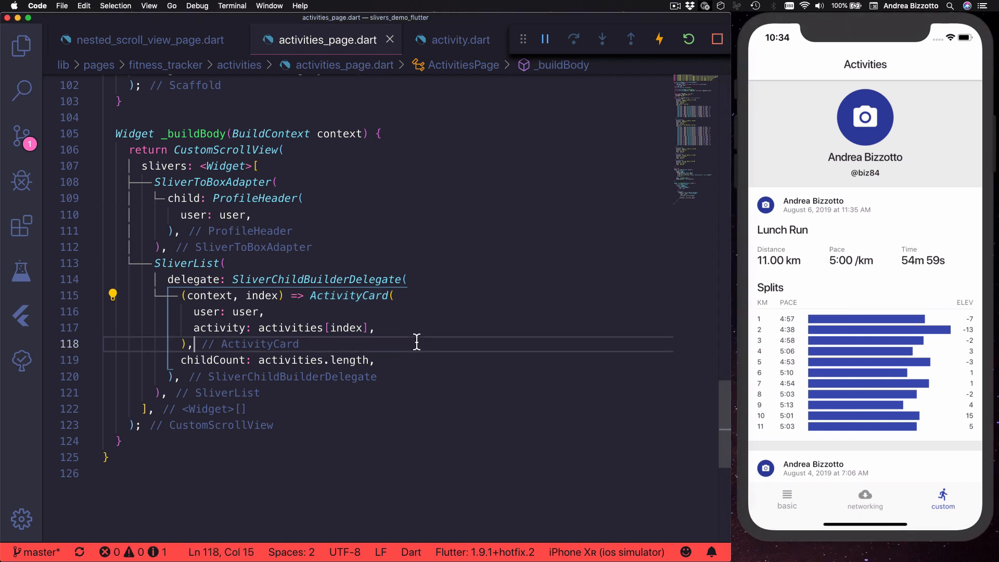
mouse_move(409, 411)
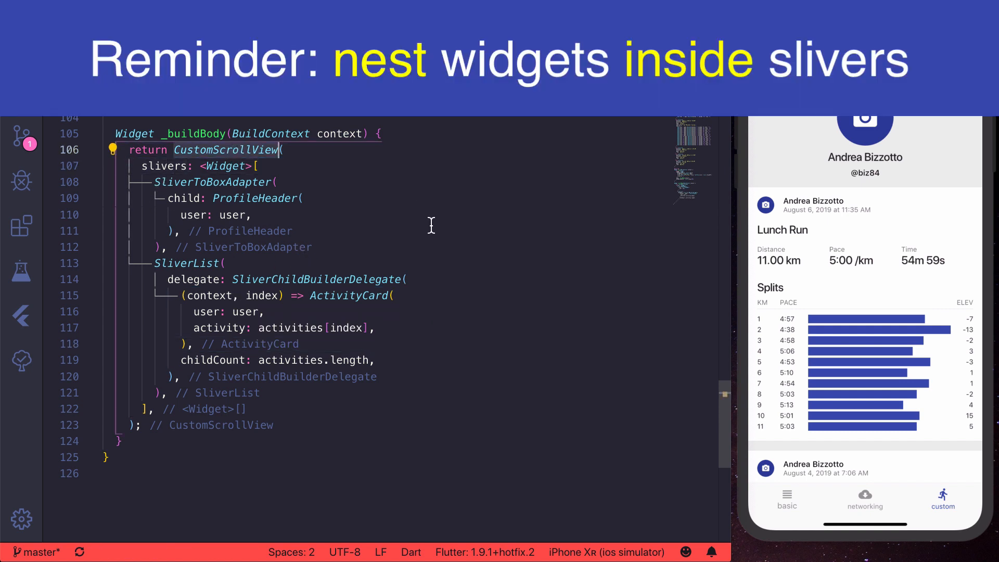
mouse_move(264, 214)
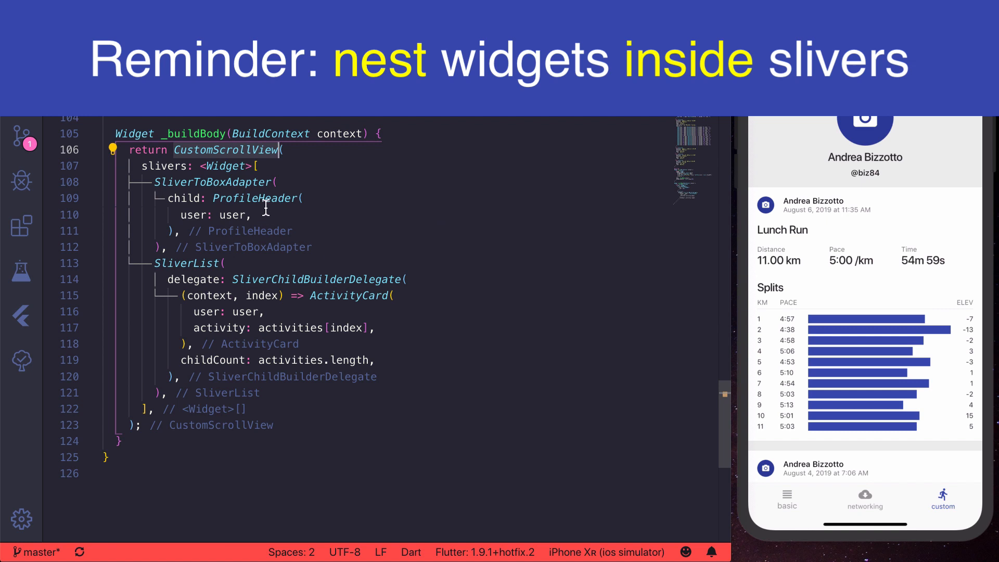
click(214, 181)
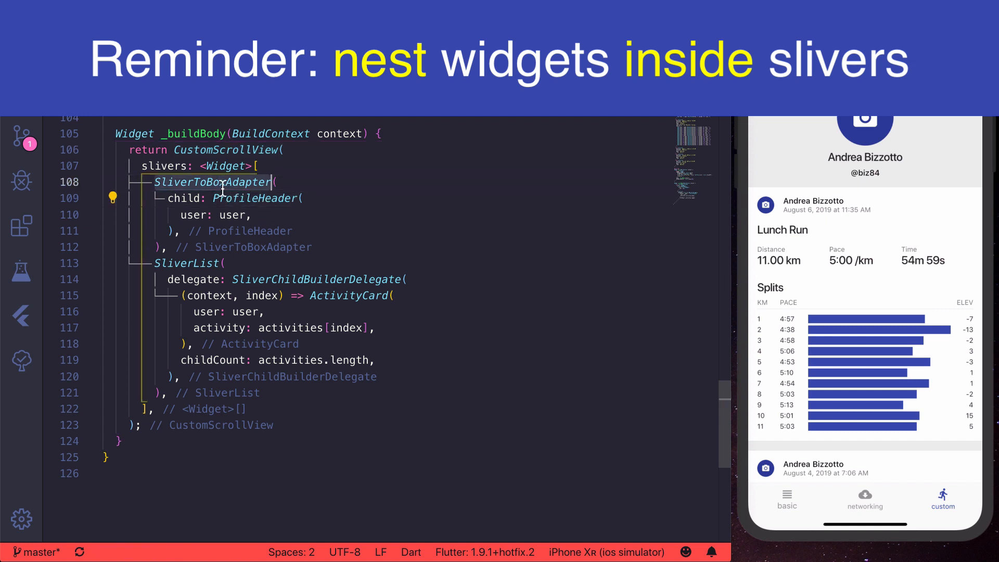
mouse_move(421, 254)
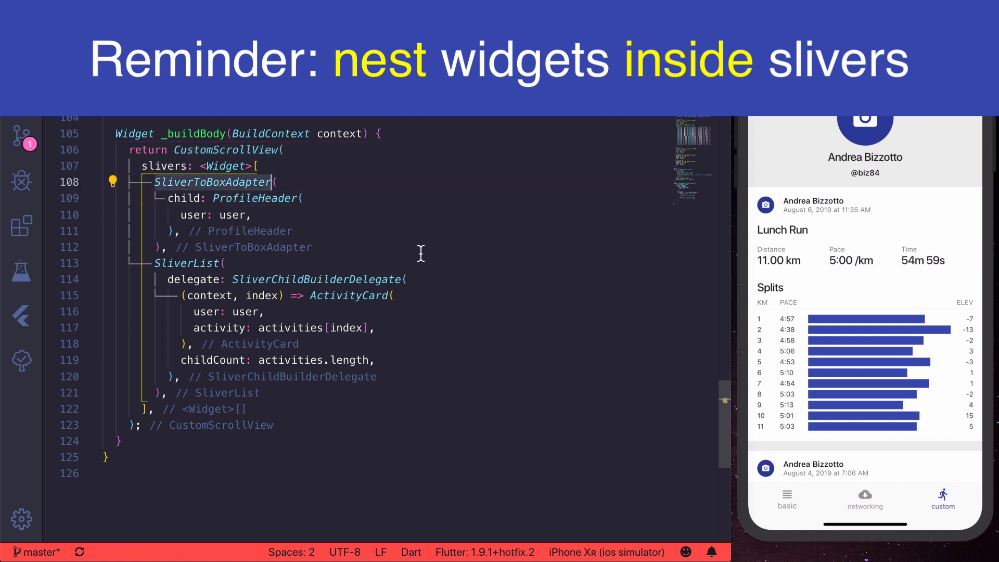
mouse_move(320, 318)
text(ProfileHeader(user: user),)
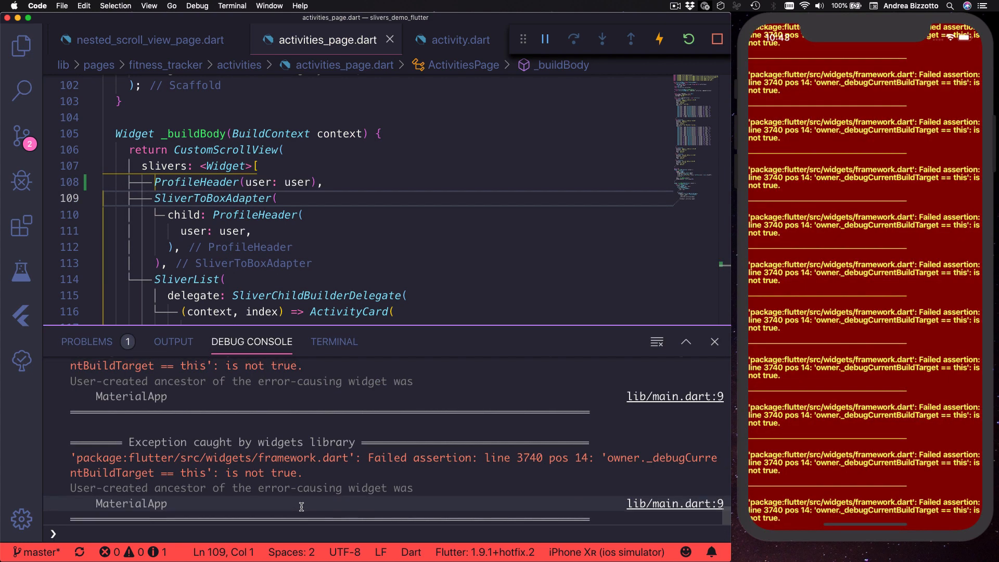
- Inspect the failed-assertion widget exception caused by the bare ProfileHeader
click(688, 39)
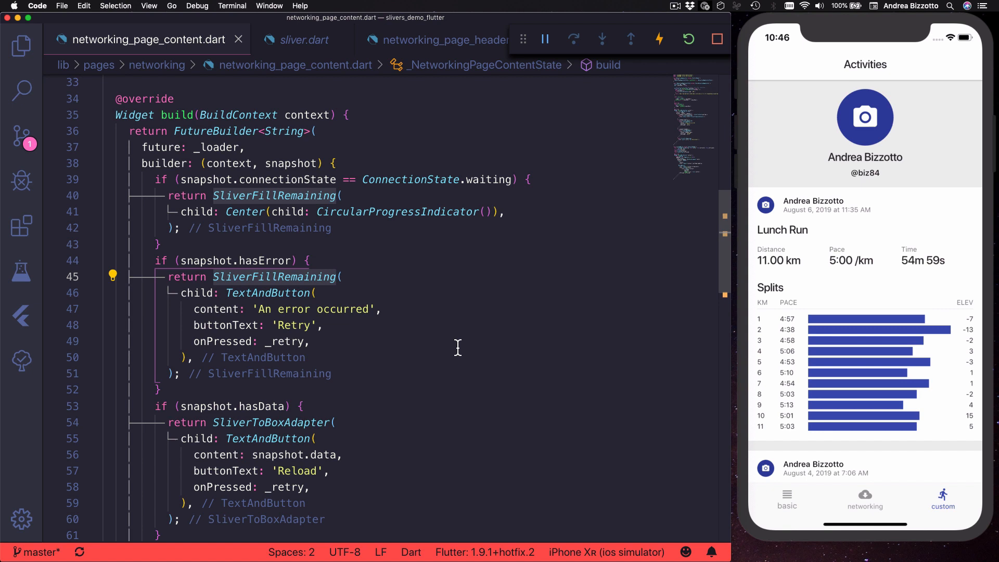
mouse_move(519, 363)
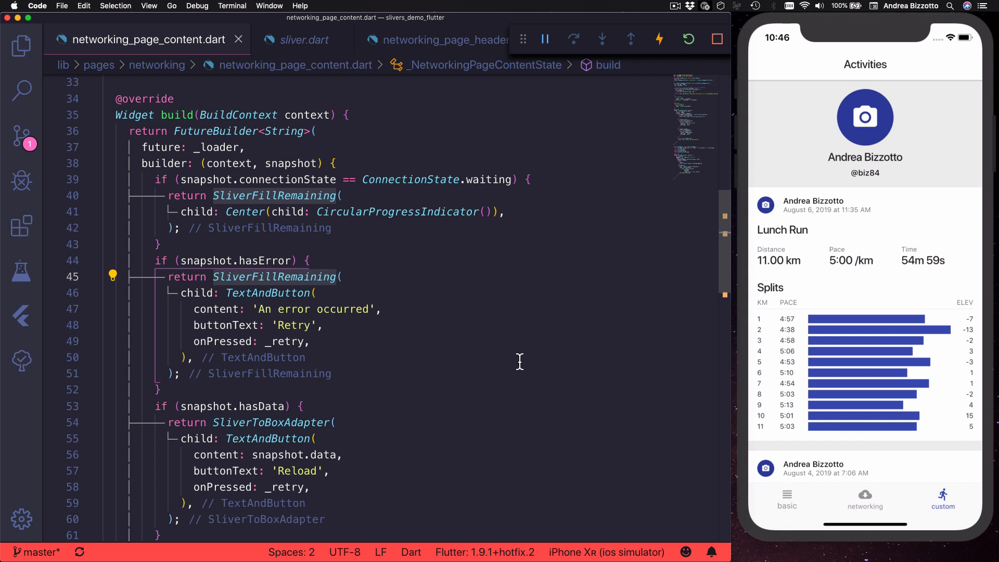
mouse_move(398, 256)
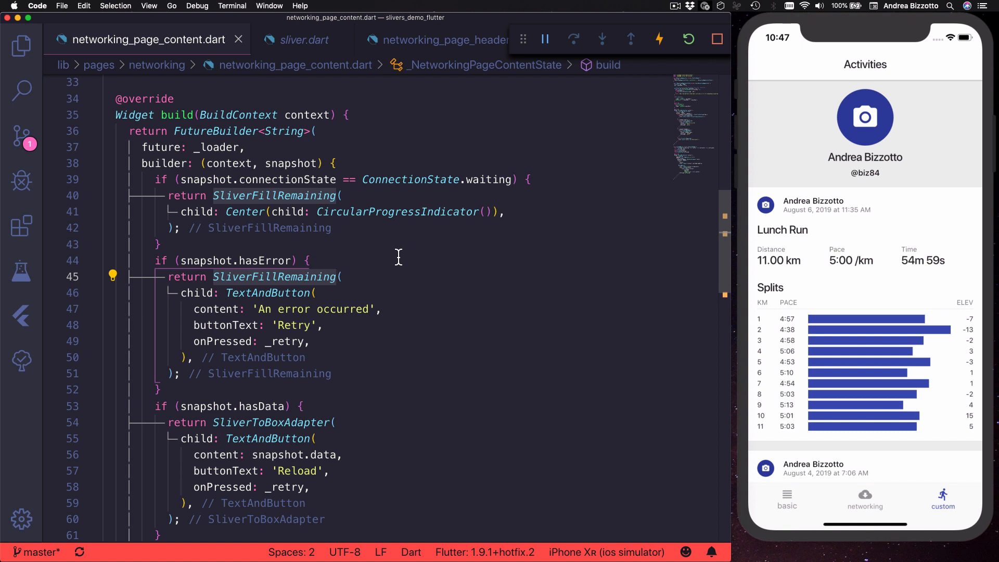
mouse_move(813, 440)
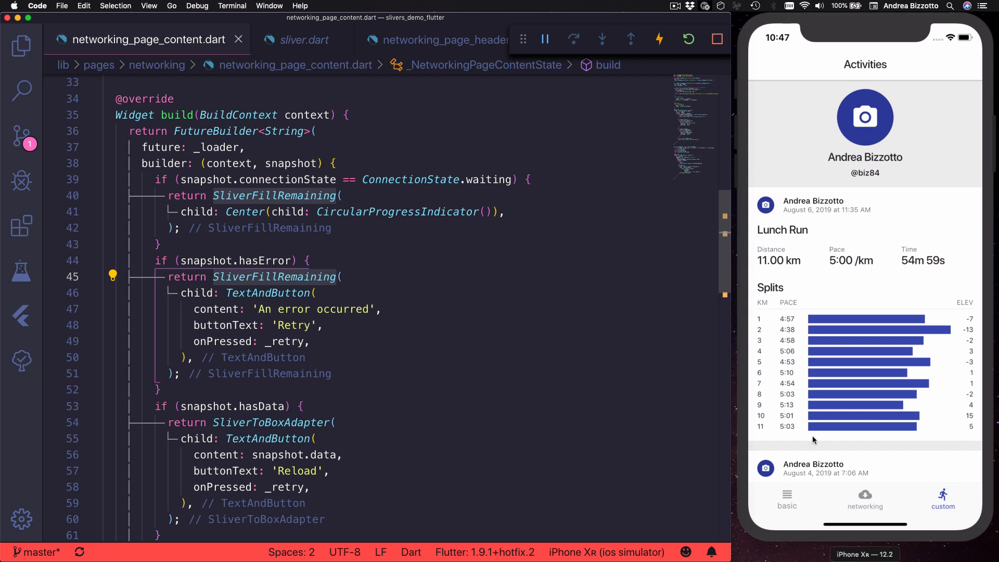
- Open the networking page in the demo app and scroll to the 'No Content' fallback
click(865, 497)
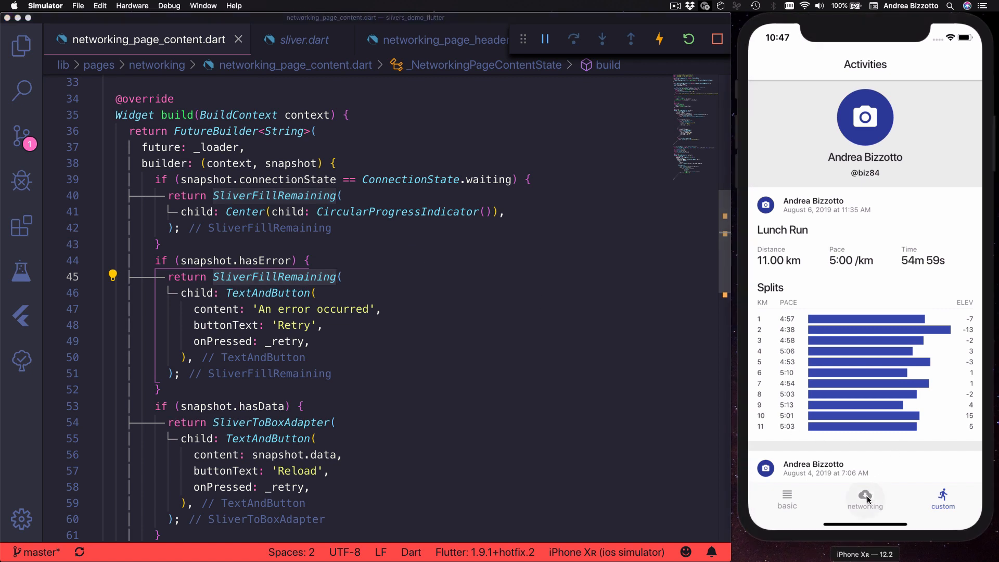
click(865, 499)
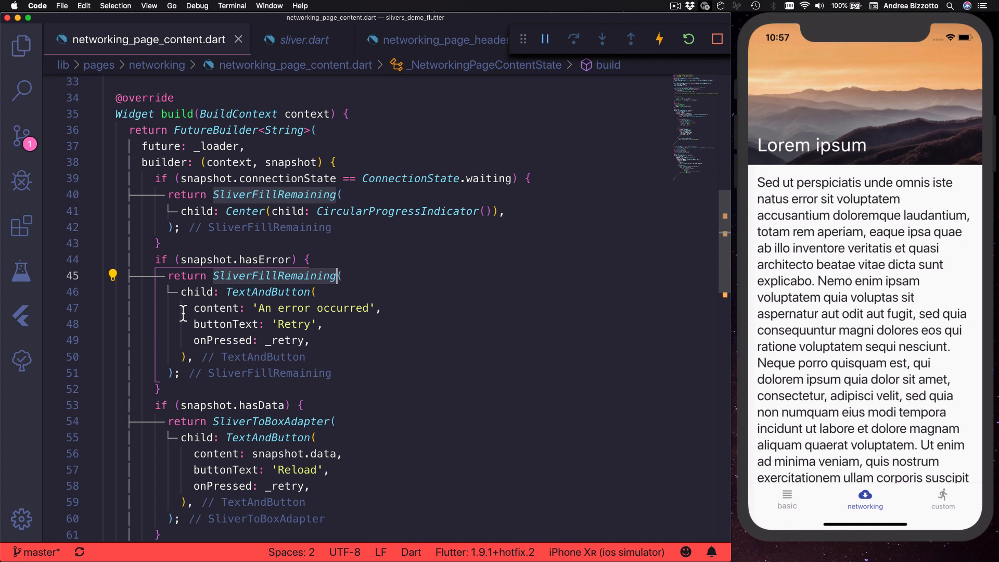
scroll(down, 3)
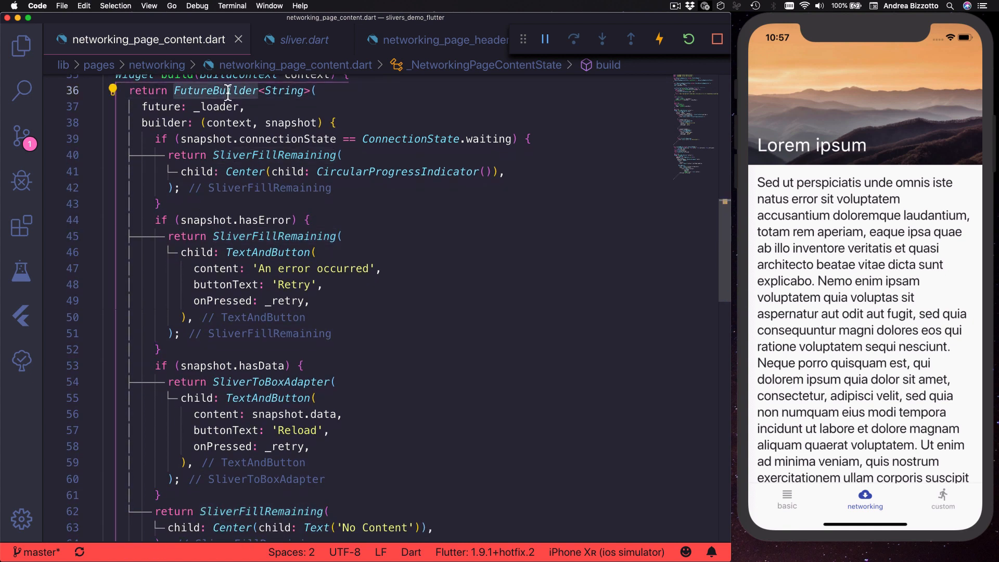
mouse_move(536, 274)
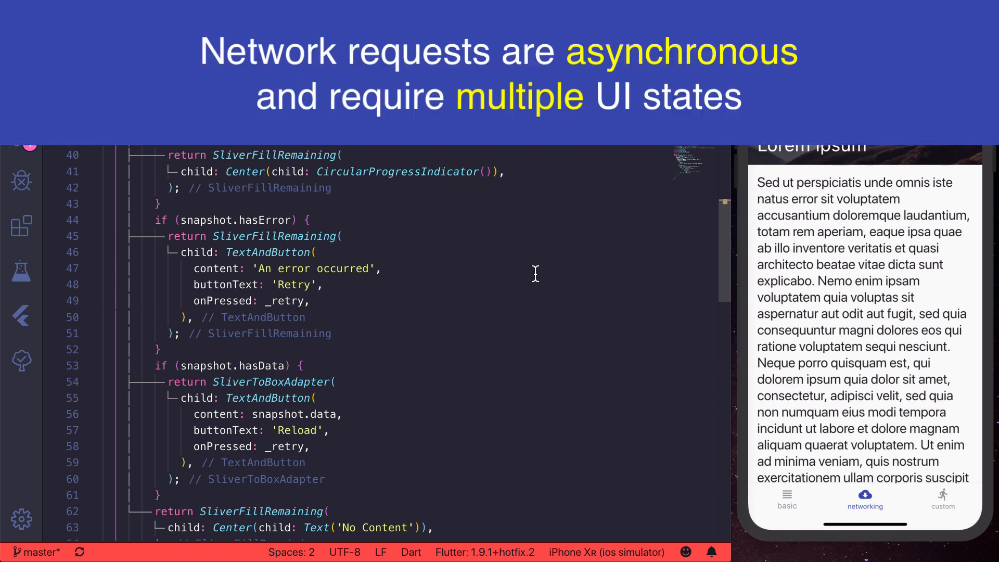
mouse_move(583, 282)
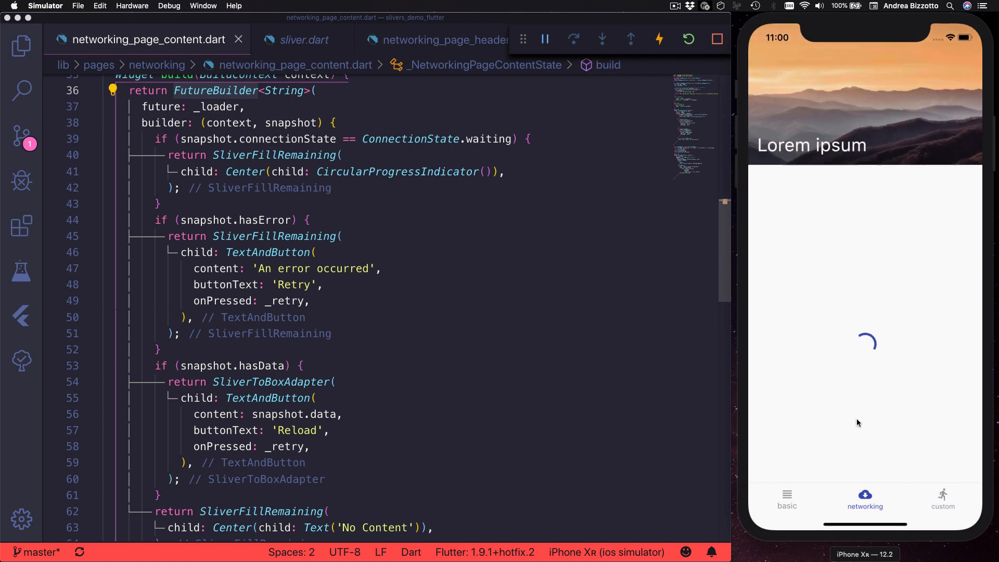
mouse_move(540, 253)
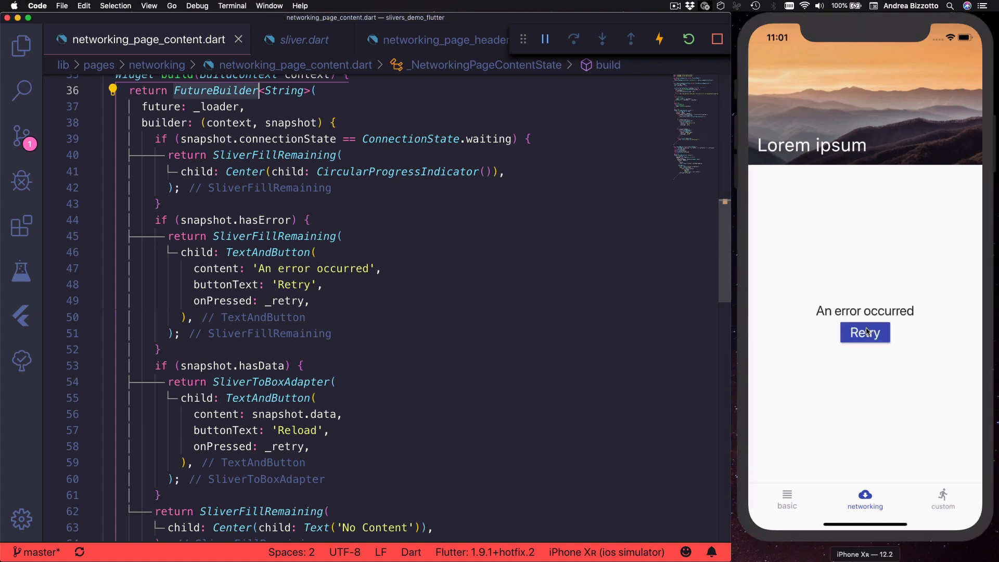
- Retry from the networking page's error screen so the lorem ipsum text loads
click(864, 332)
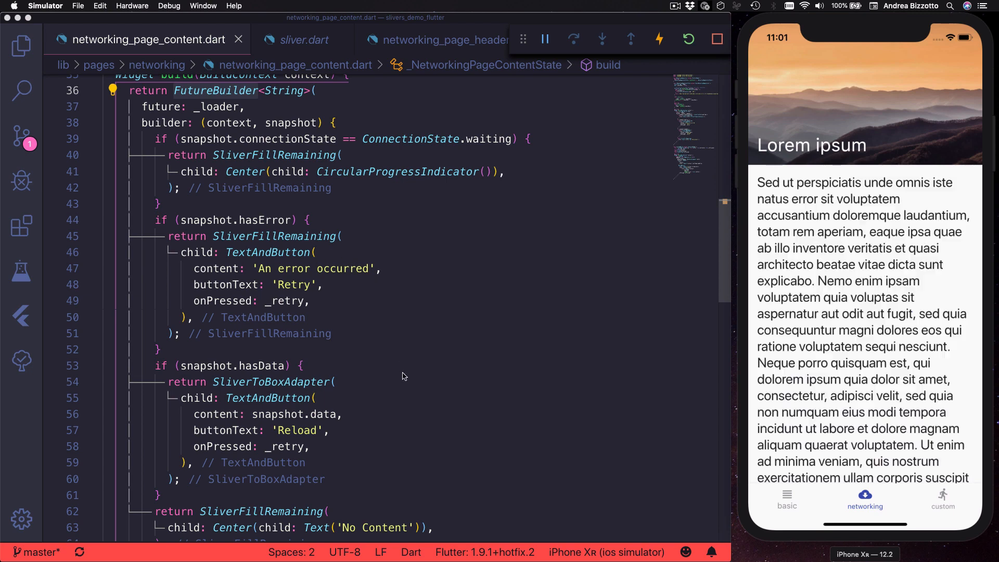
mouse_move(318, 417)
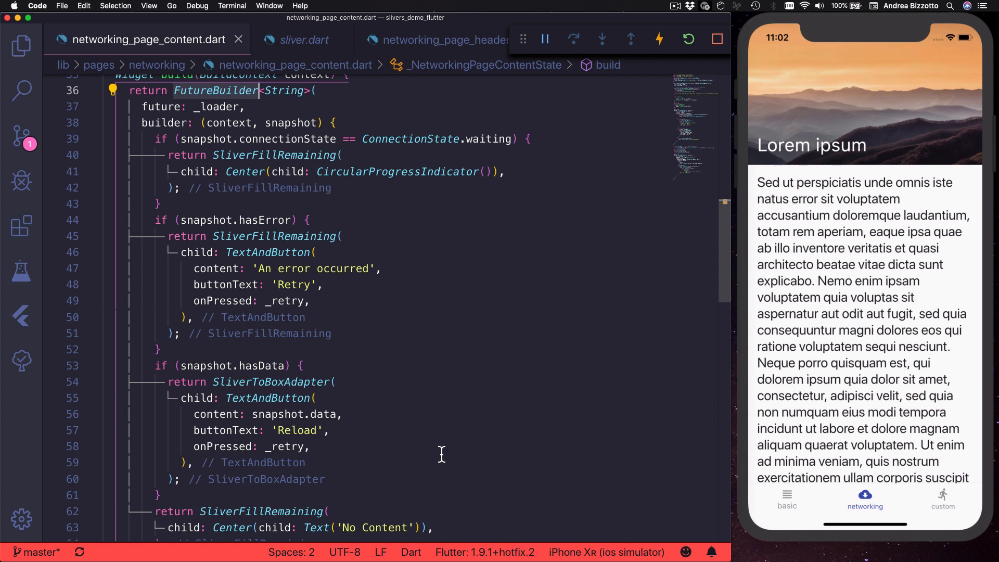
mouse_move(318, 519)
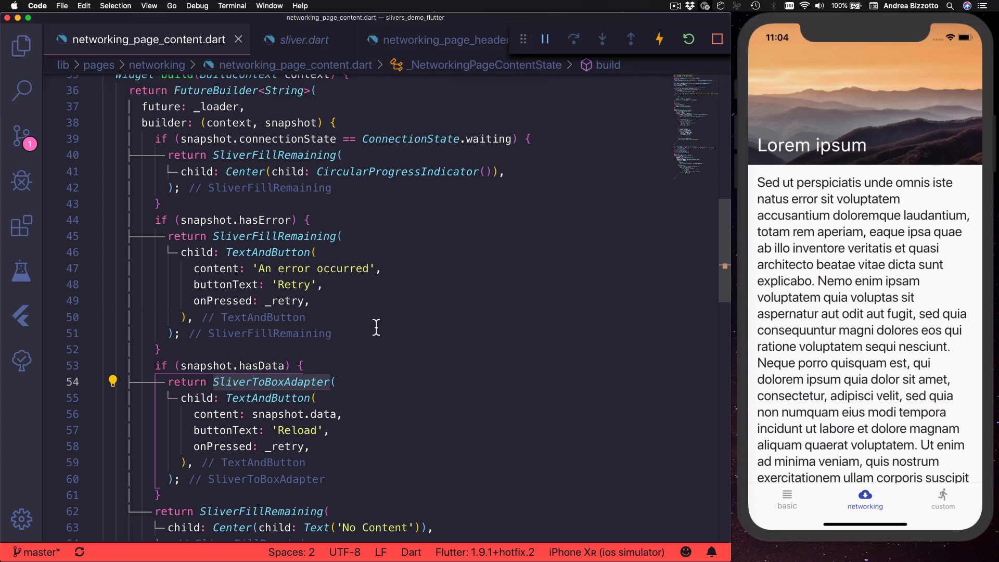
- Restore SliverToBoxAdapter in the data case and reload the networking page content
click(306, 236)
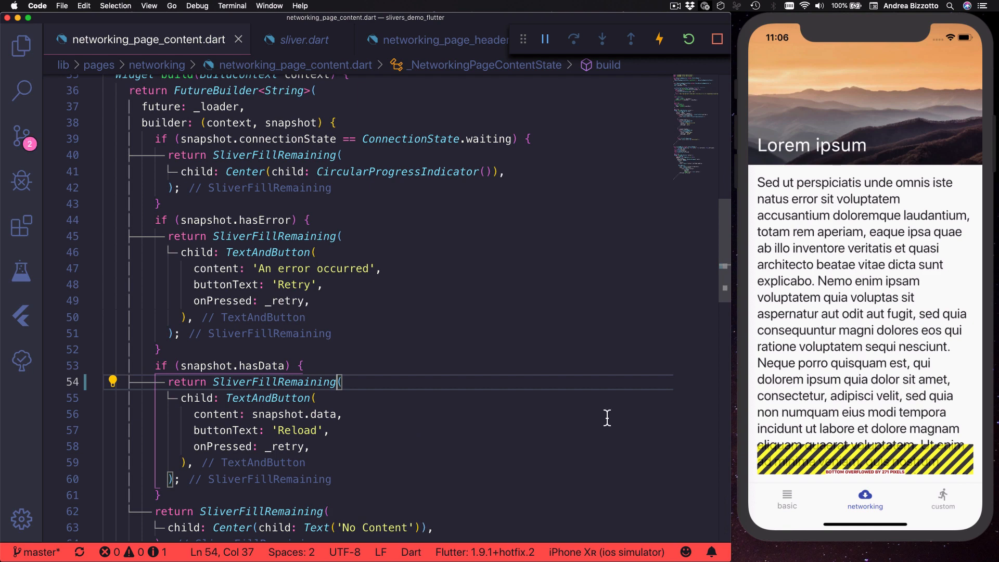
mouse_move(673, 426)
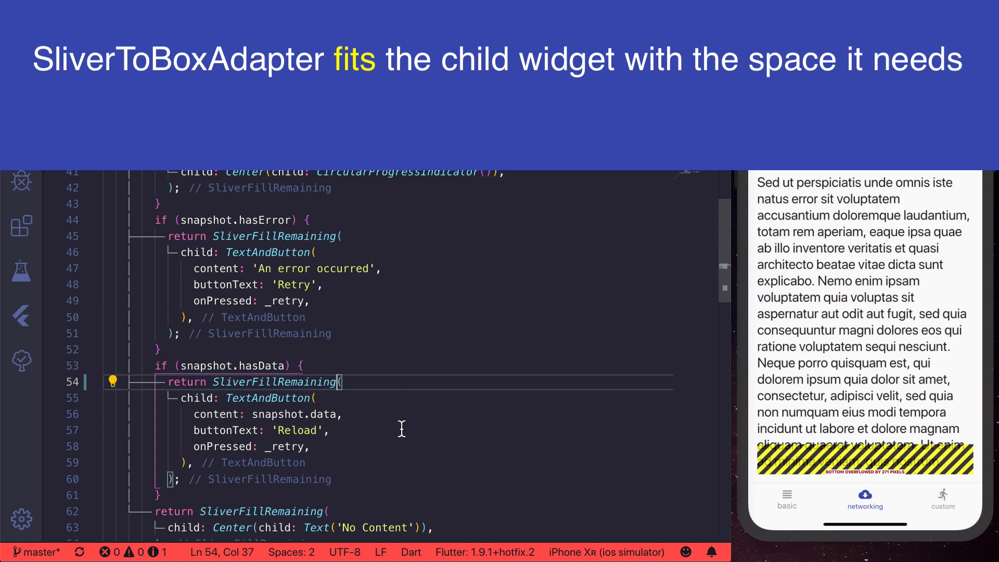
text(SliverToBoxAdapter)
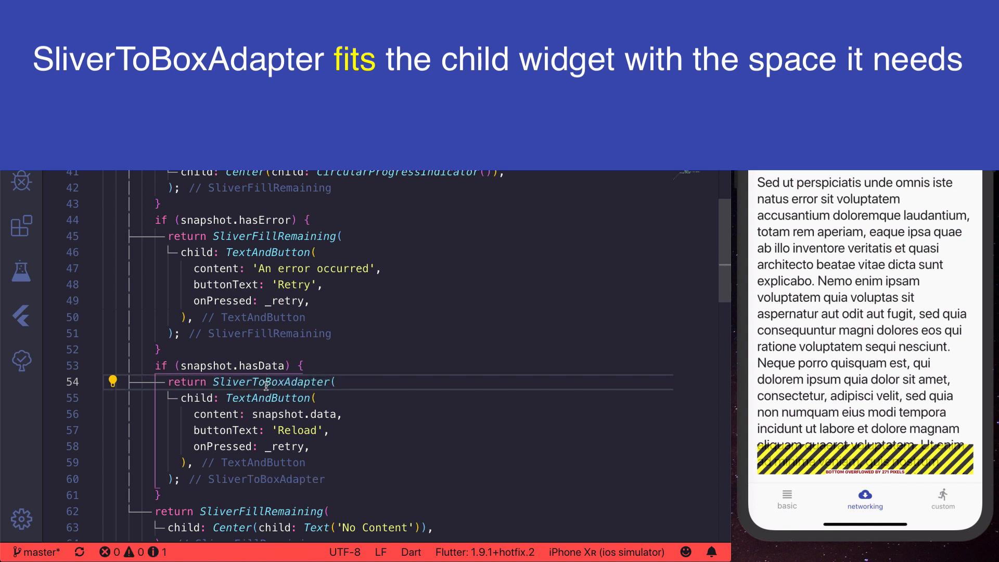
click(446, 398)
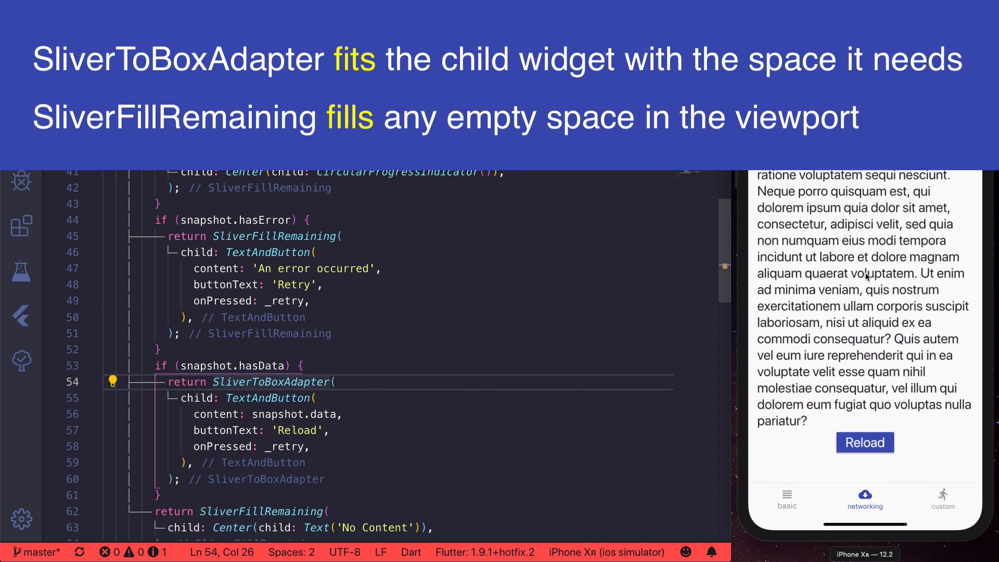
click(865, 442)
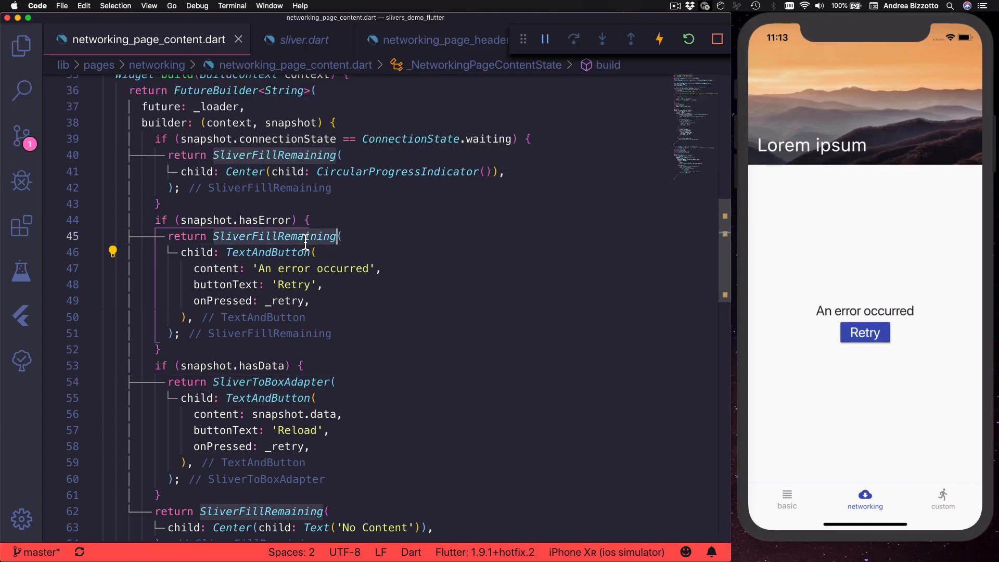
mouse_move(430, 246)
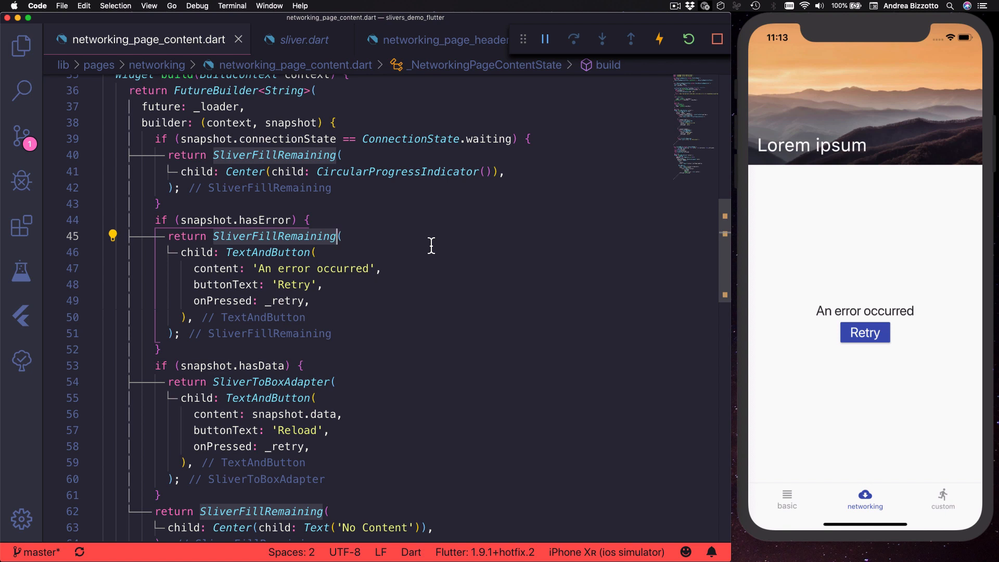
mouse_move(811, 369)
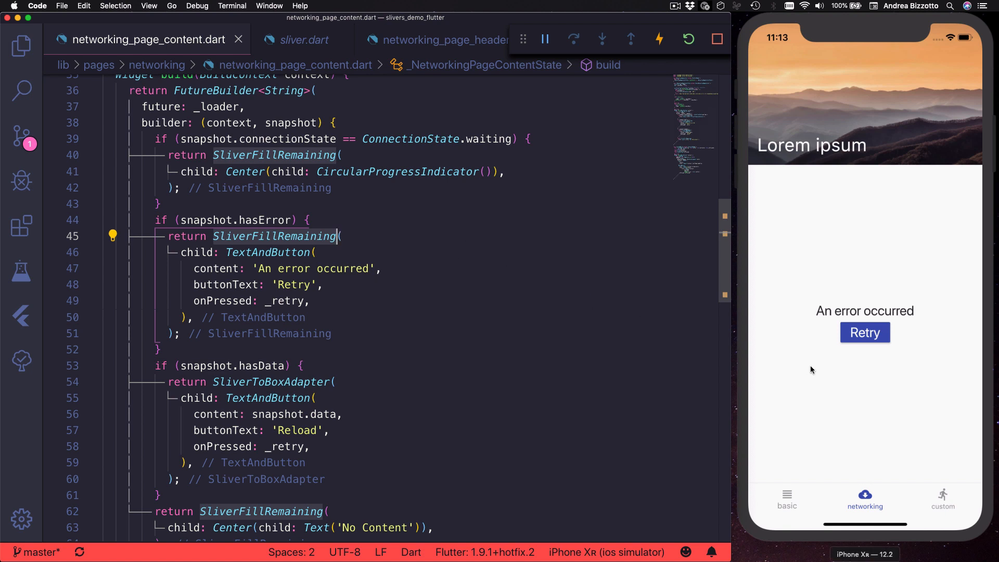
mouse_move(863, 433)
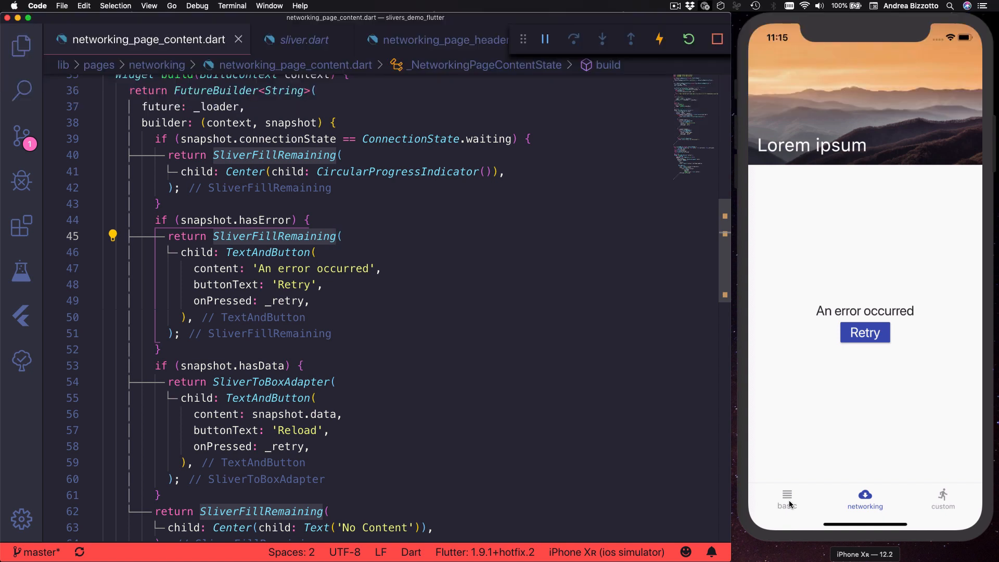
click(786, 499)
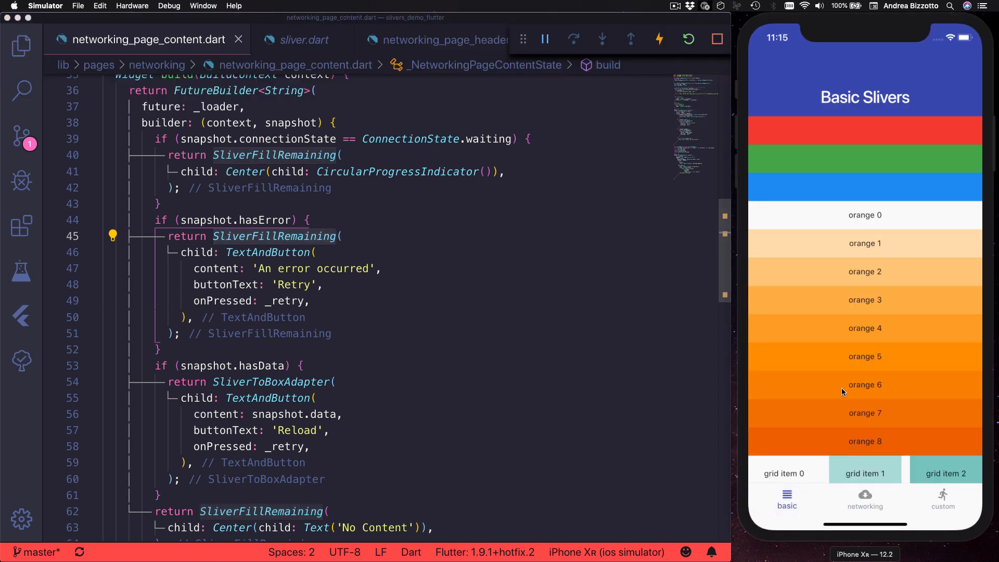
mouse_move(803, 402)
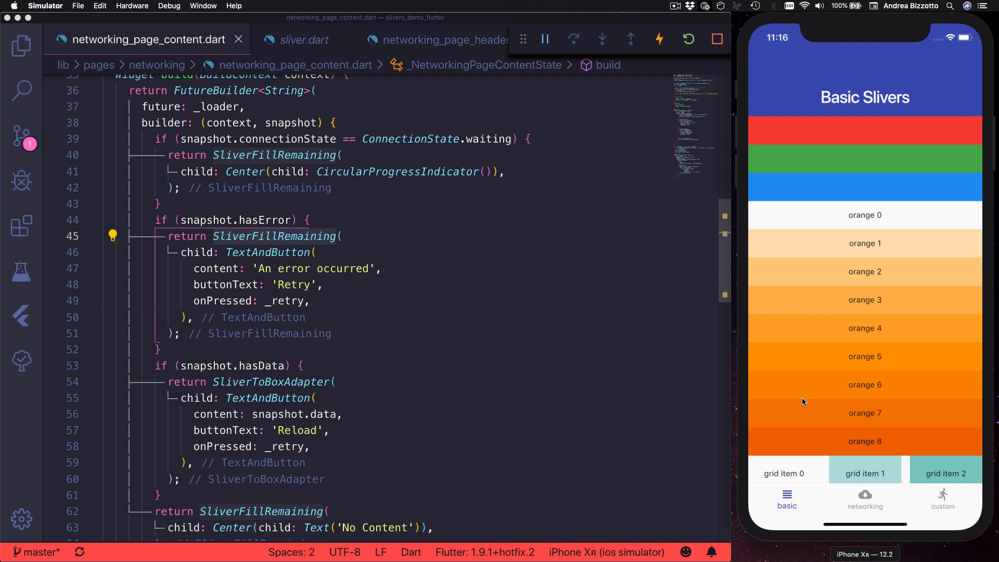
mouse_move(812, 392)
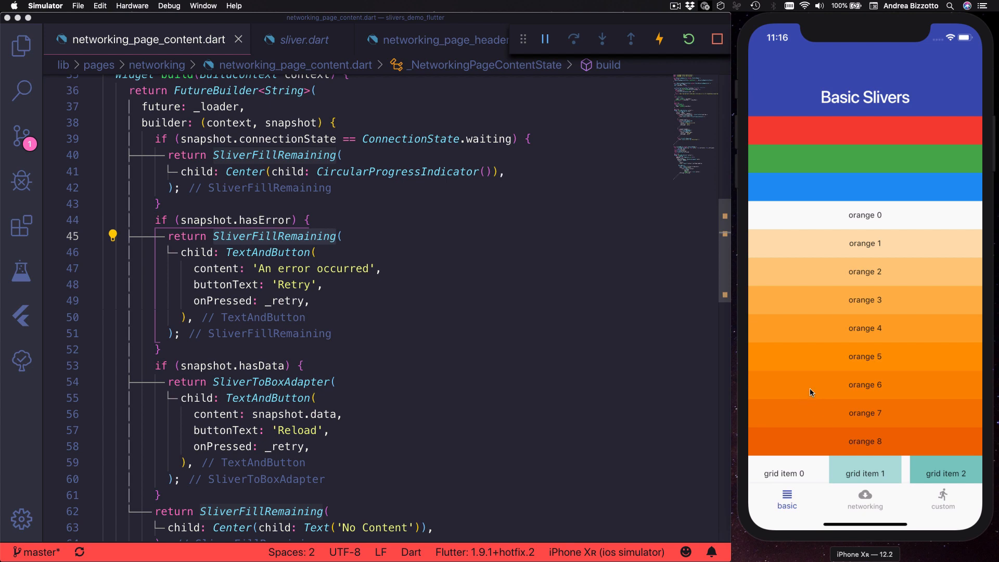
- Scroll the Basic Slivers page down through the list to the grid items and Grid Header
scroll(down, 3)
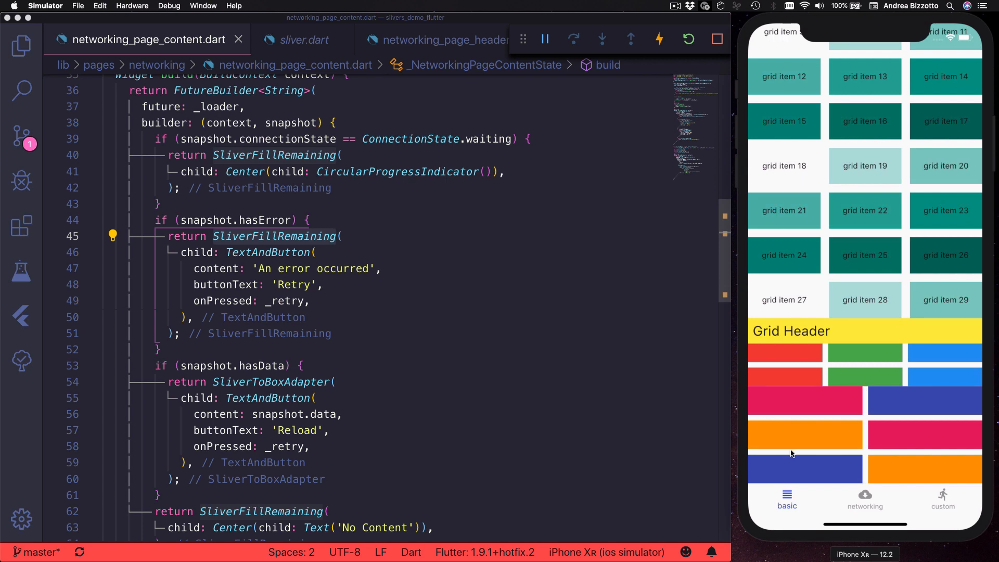
click(865, 499)
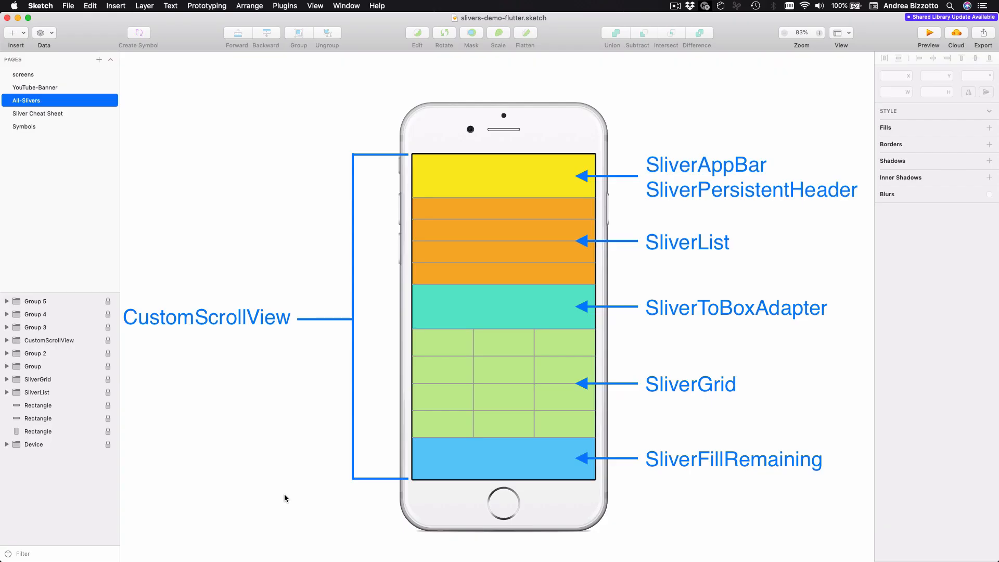
mouse_move(194, 399)
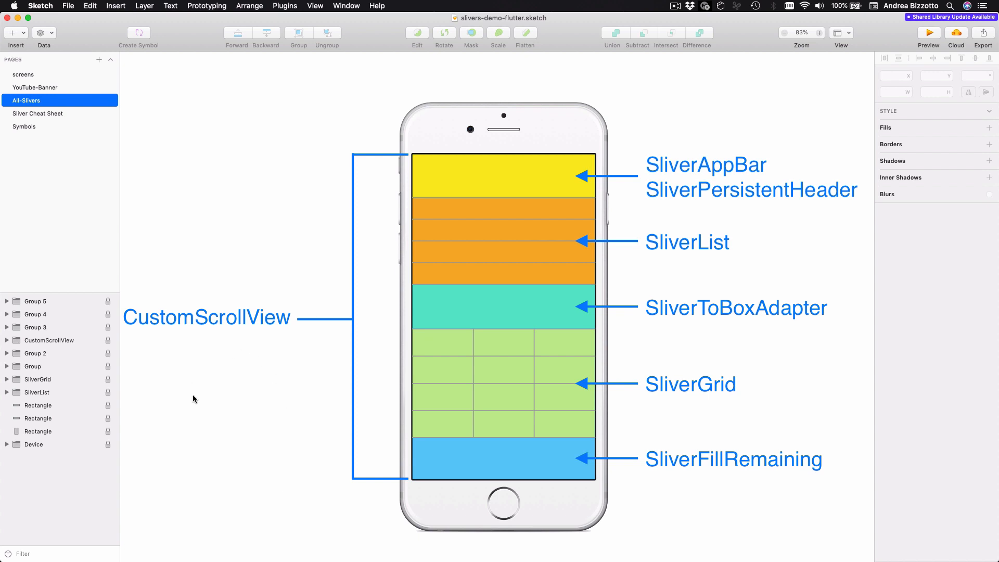
mouse_move(241, 349)
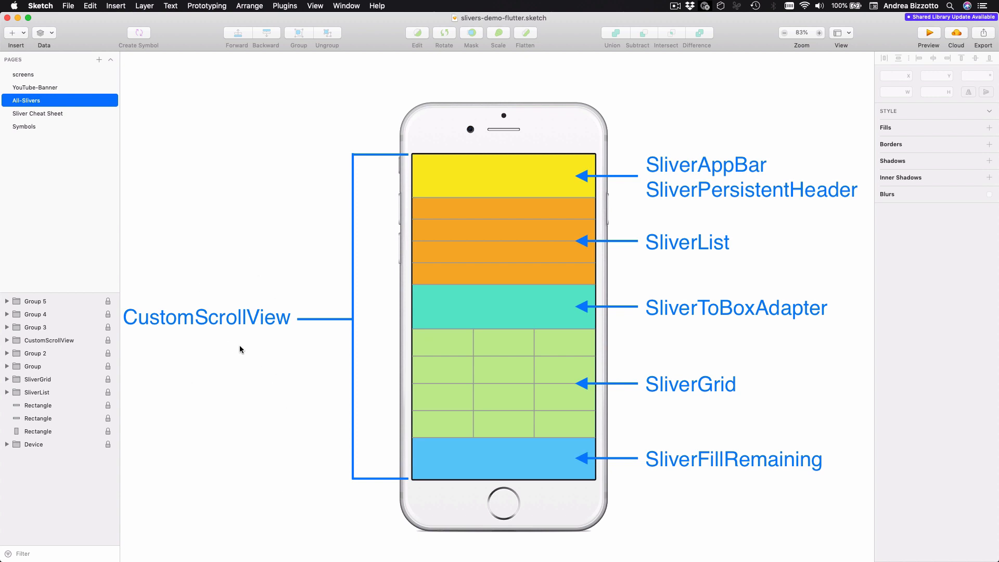
mouse_move(628, 444)
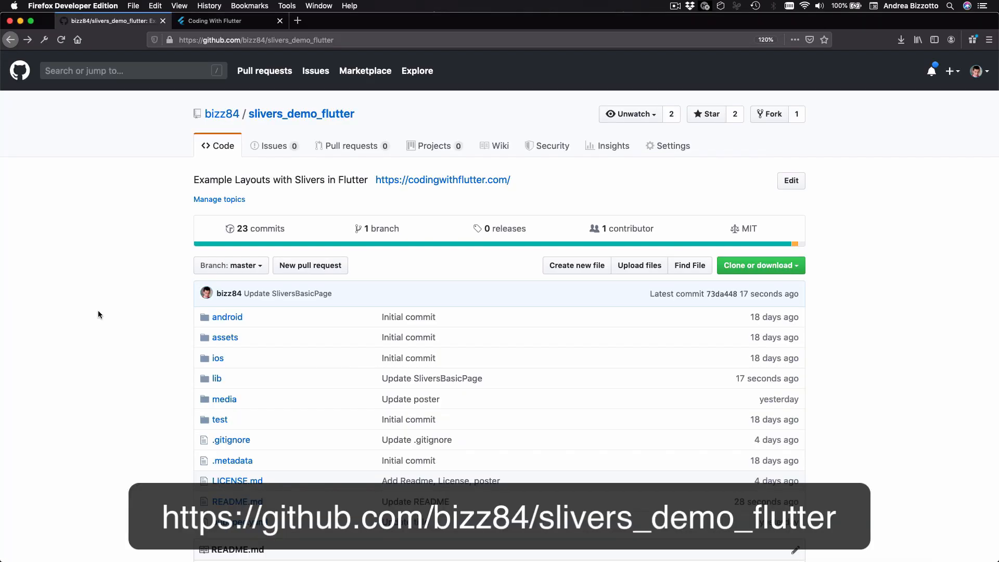
- Scroll the slivers_demo_flutter repository page down to the README's included-widgets list
scroll(down, 3)
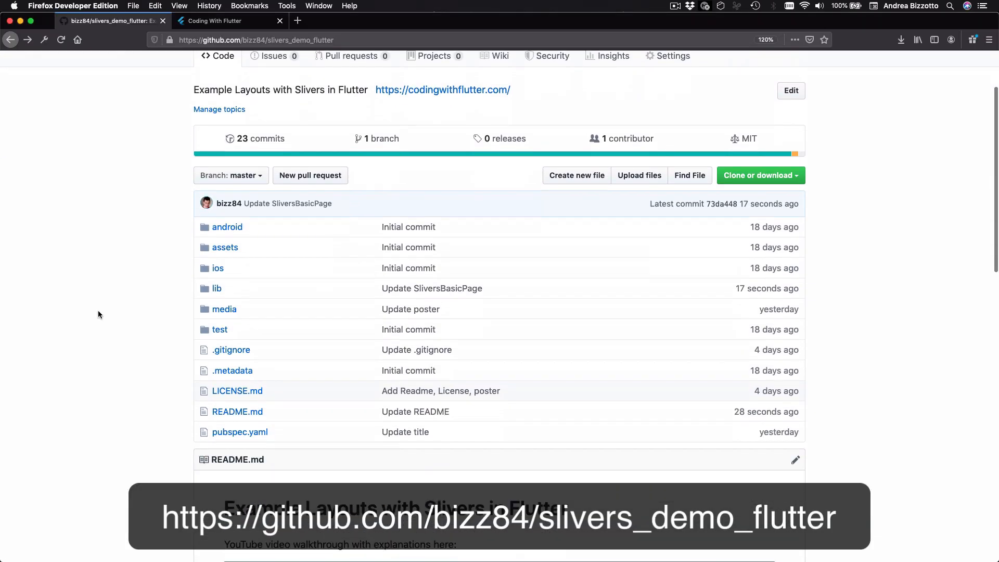
scroll(down, 3)
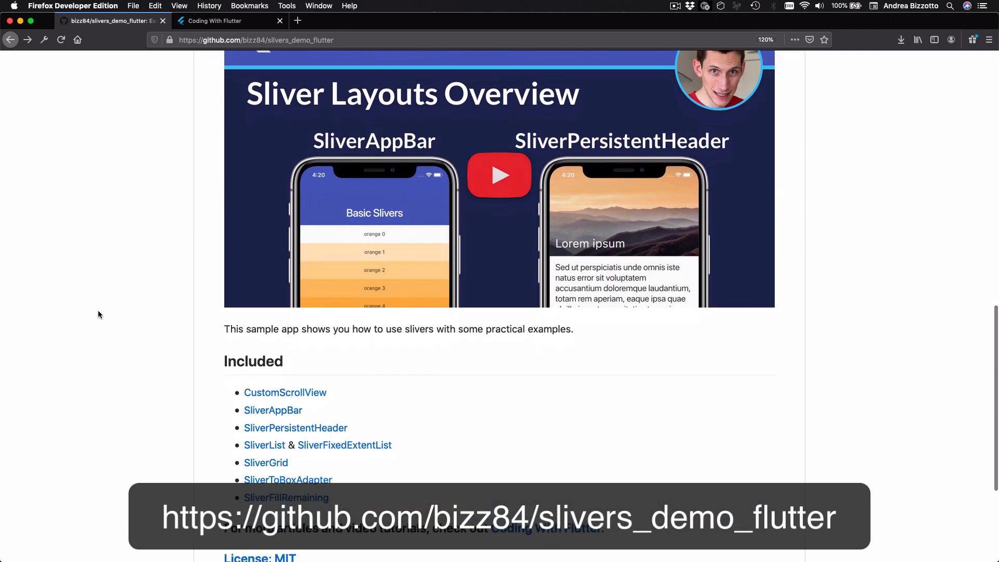